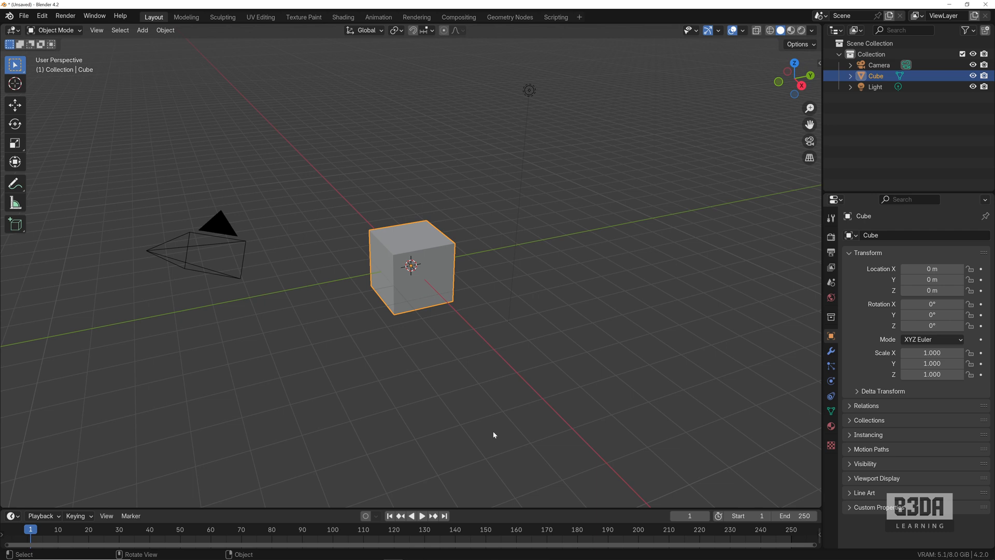
{"action": "mouse_move", "coordinate": [472, 348]}
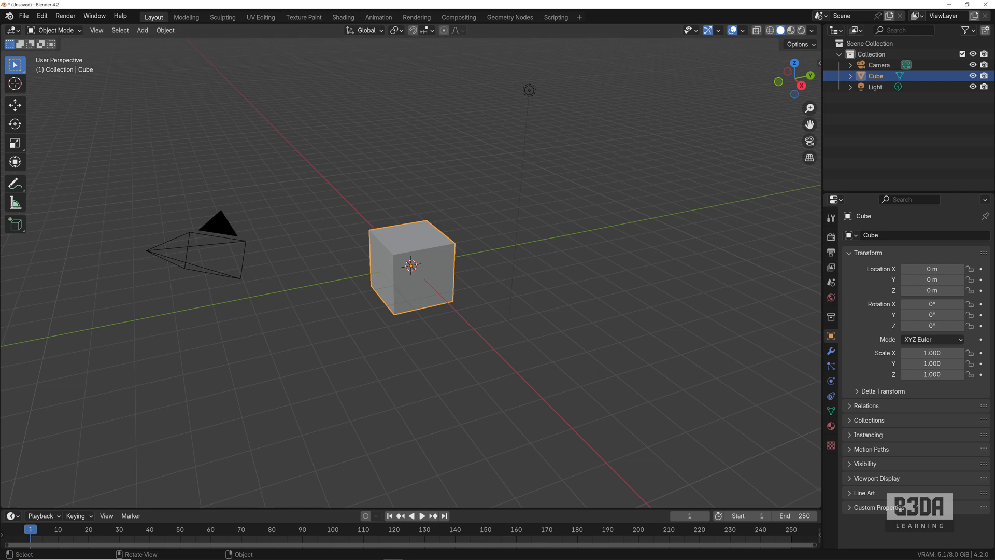
Browse Blender's list of new-file templates, then dismiss it
{"action": "left_click", "coordinate": [23, 16]}
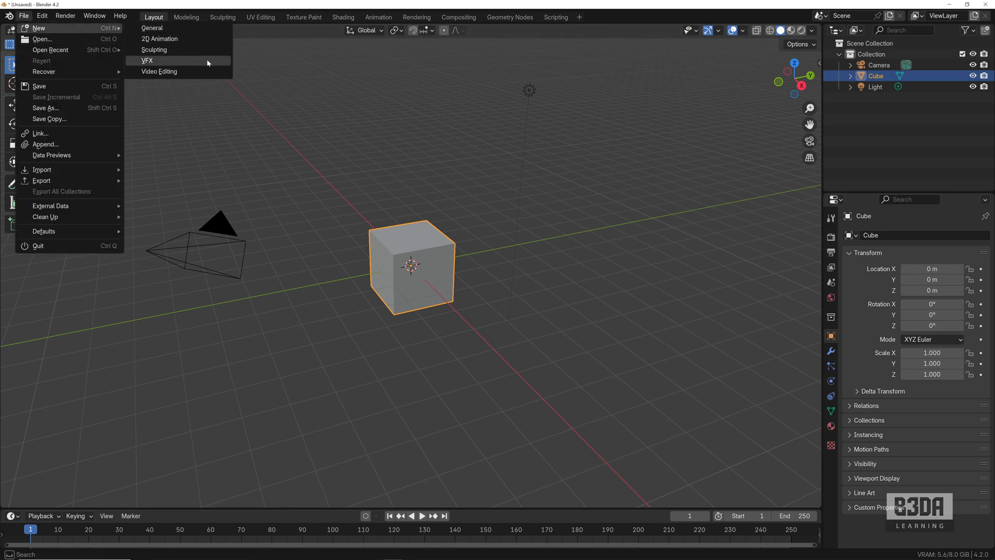
{"action": "mouse_move", "coordinate": [161, 39]}
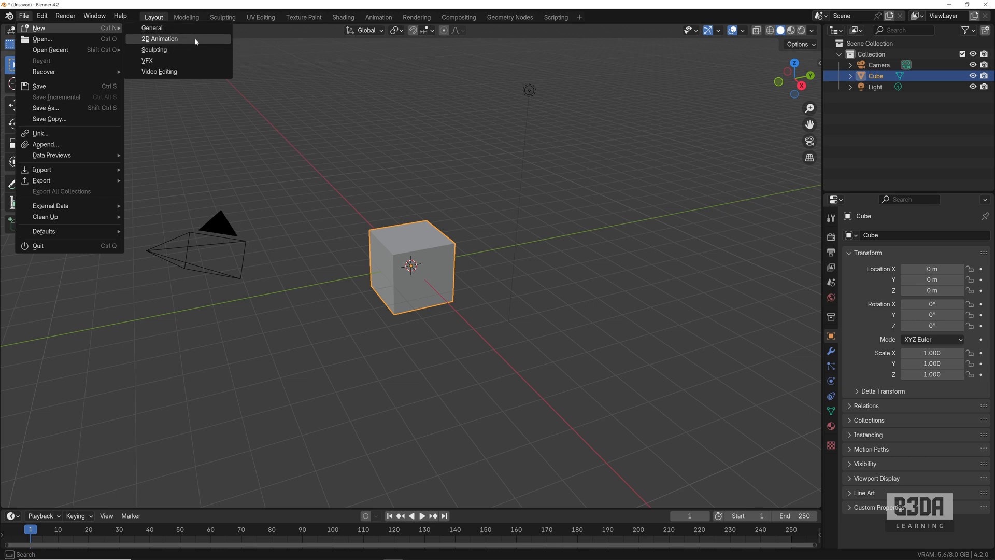
{"action": "mouse_move", "coordinate": [194, 53]}
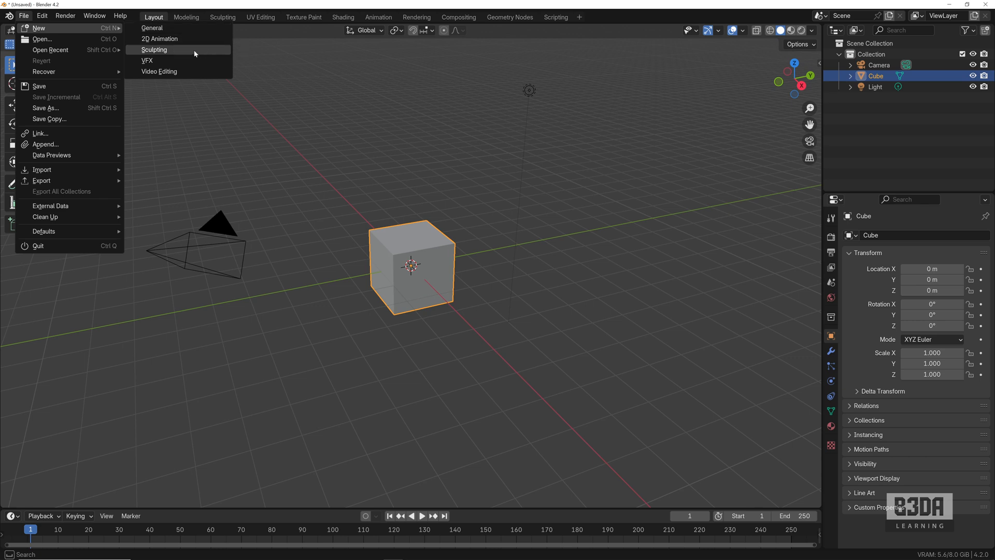
{"action": "mouse_move", "coordinate": [182, 60]}
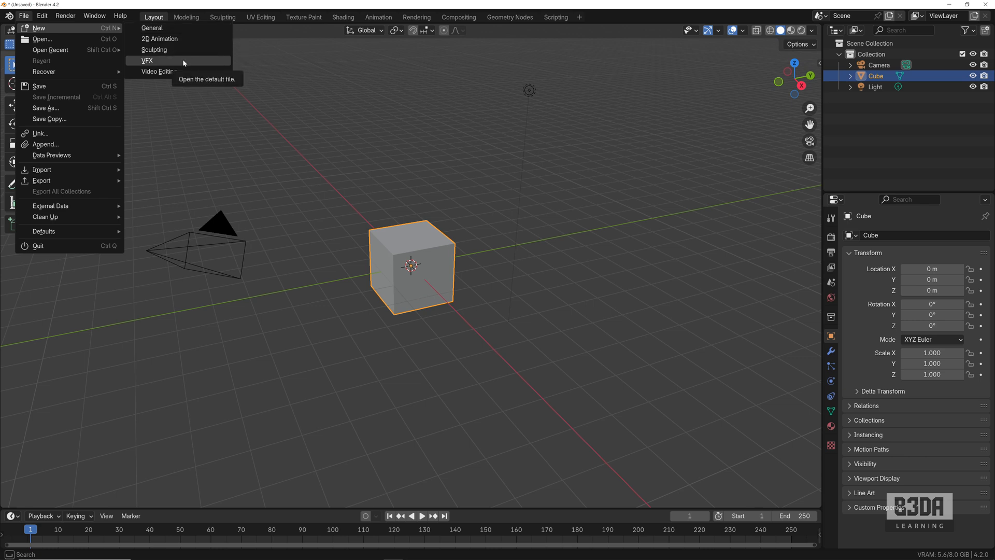
{"action": "mouse_move", "coordinate": [187, 71]}
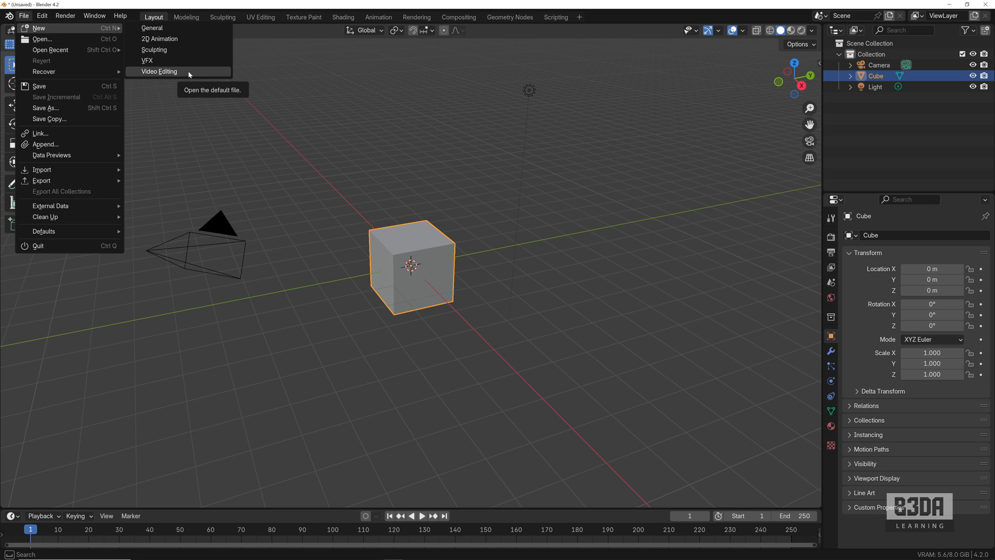
{"action": "mouse_move", "coordinate": [184, 39]}
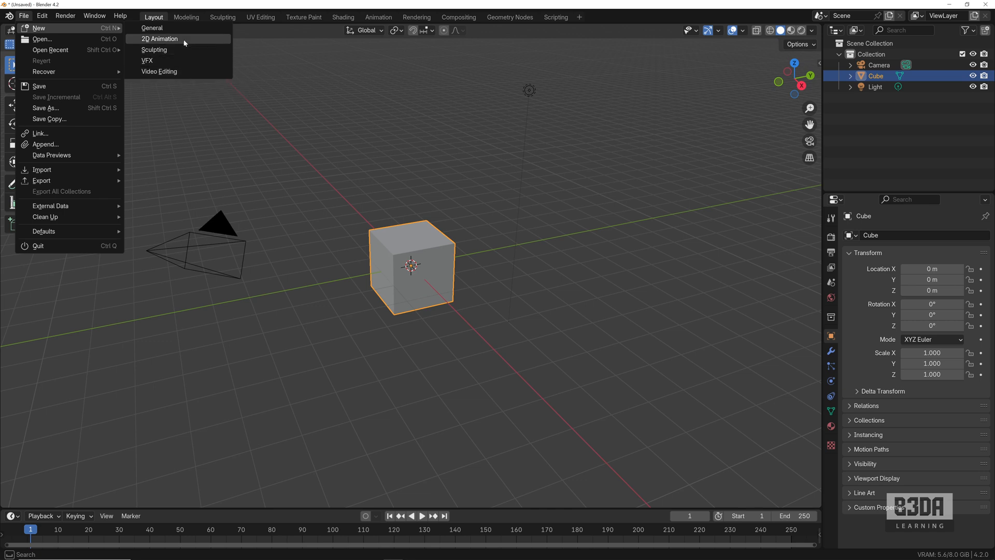
{"action": "left_click", "coordinate": [508, 240]}
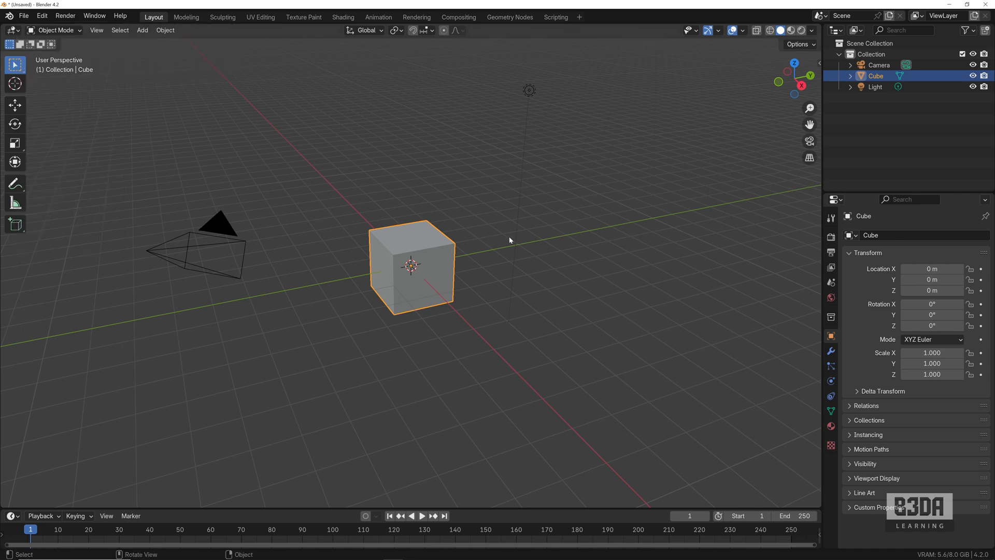
{"action": "mouse_move", "coordinate": [508, 240]}
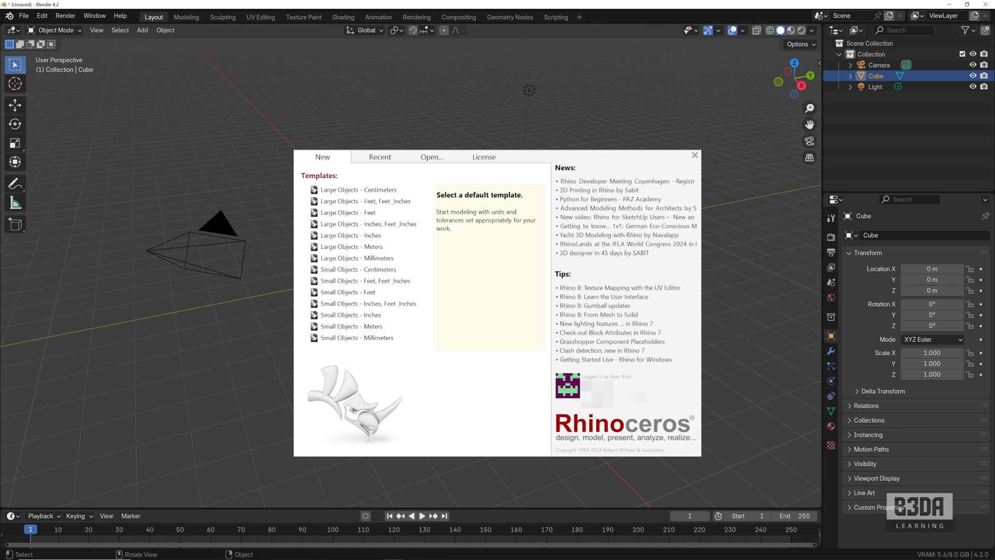
{"action": "left_click", "coordinate": [694, 154]}
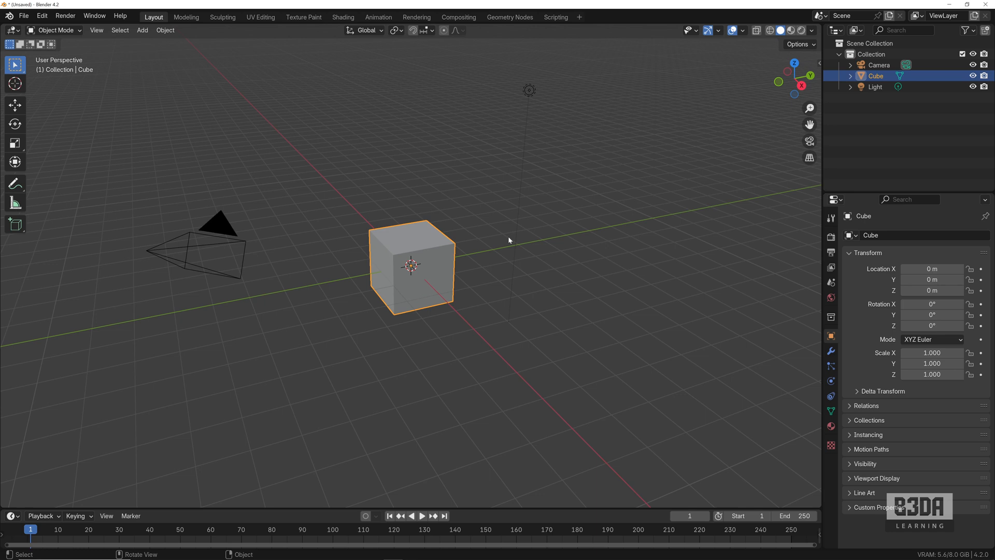
{"action": "mouse_move", "coordinate": [368, 31]}
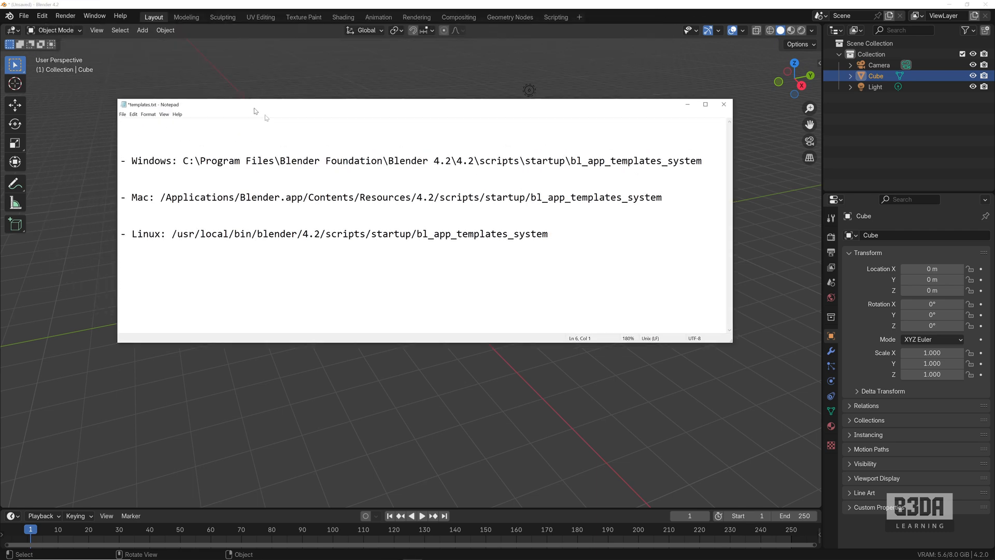
{"action": "left_click_drag", "start_coordinate": [254, 104], "coordinate": [283, 168]}
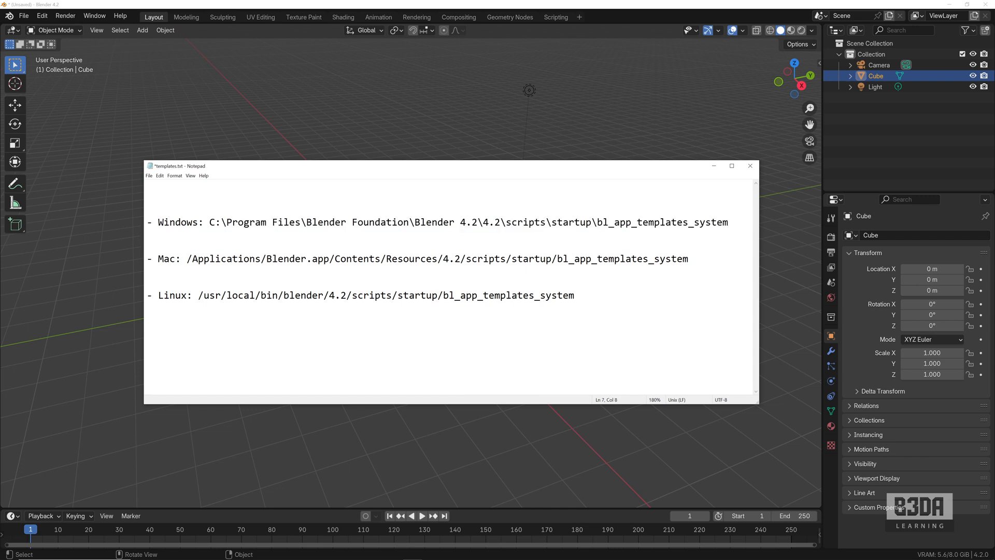
{"action": "double_click", "coordinate": [297, 258]}
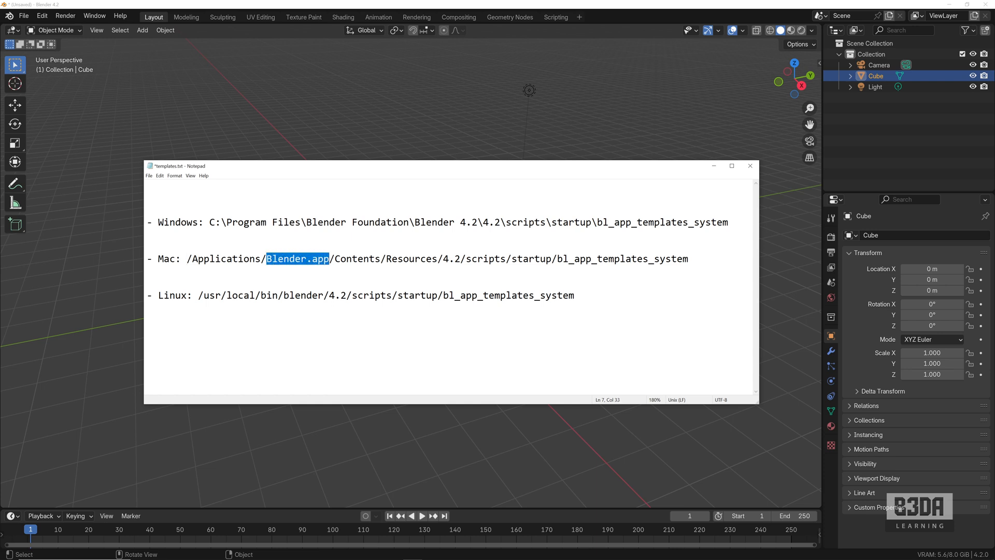
{"action": "left_click", "coordinate": [689, 258]}
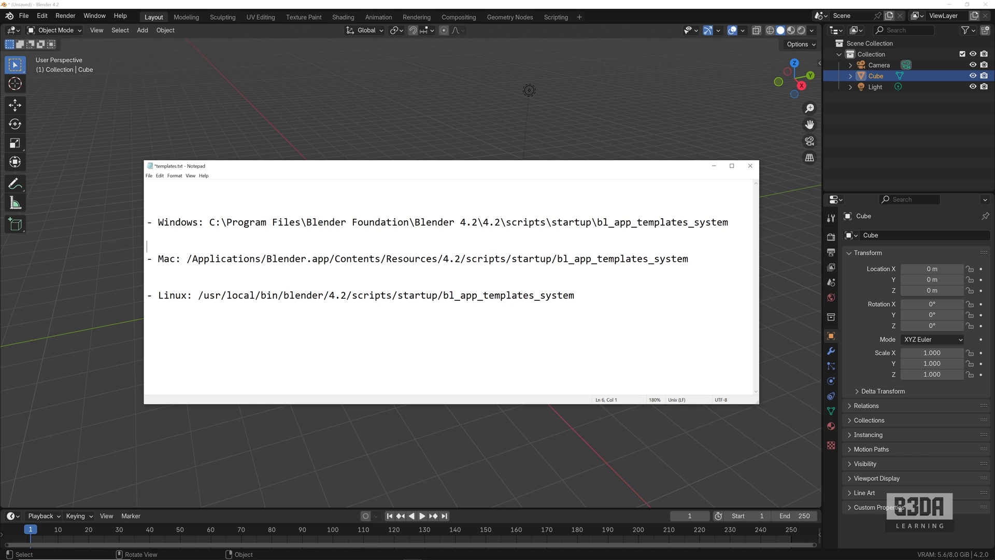
{"action": "double_click", "coordinate": [622, 258]}
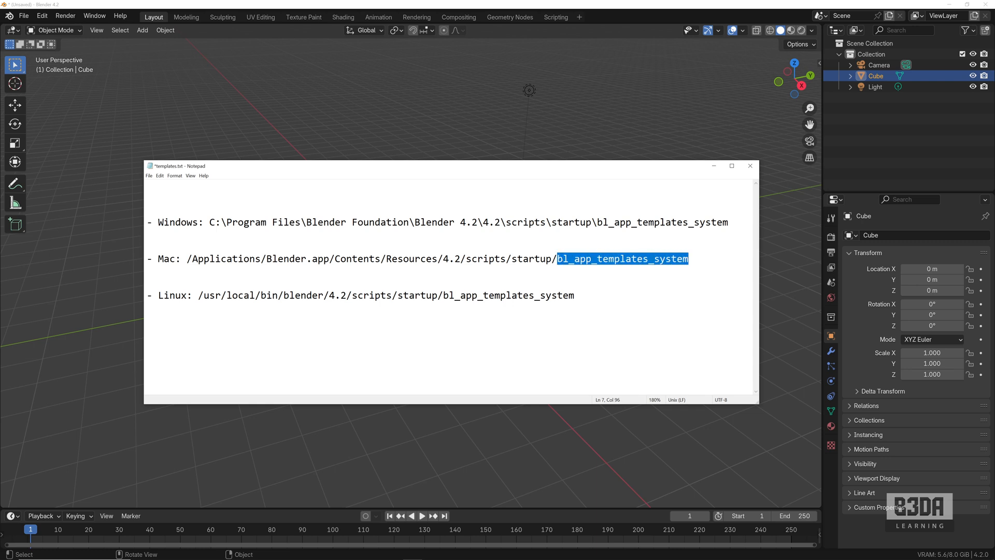
{"action": "mouse_move", "coordinate": [639, 180]}
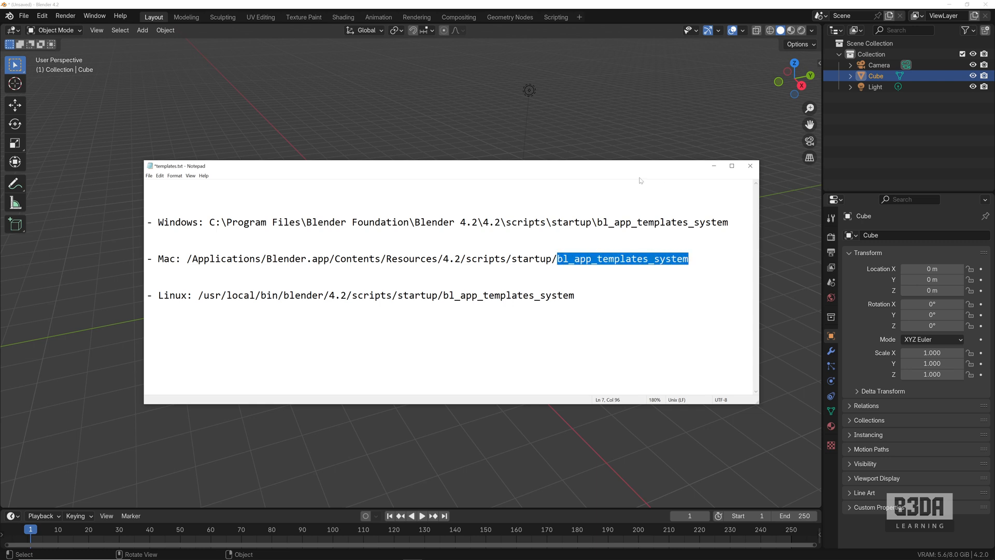
{"action": "left_click", "coordinate": [749, 166]}
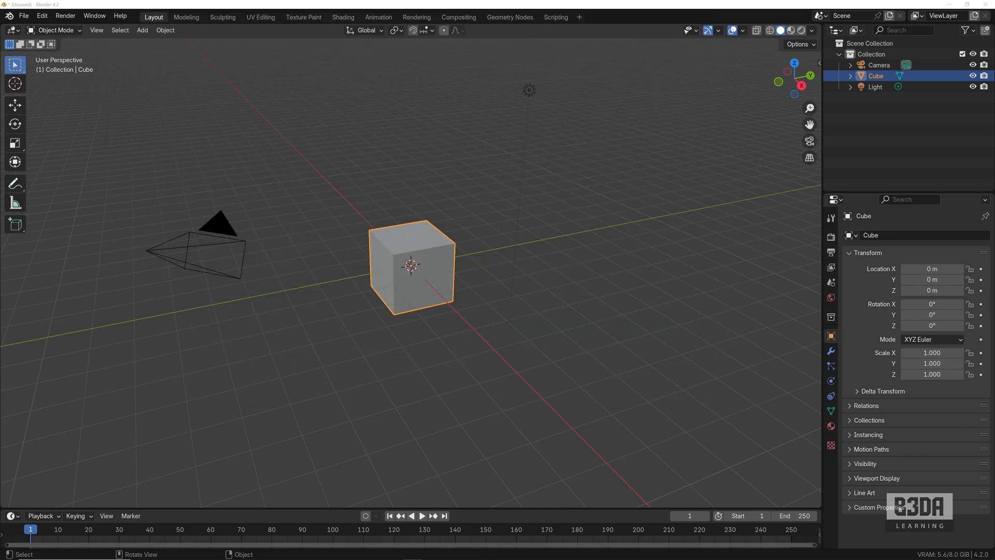
{"action": "mouse_move", "coordinate": [436, 280]}
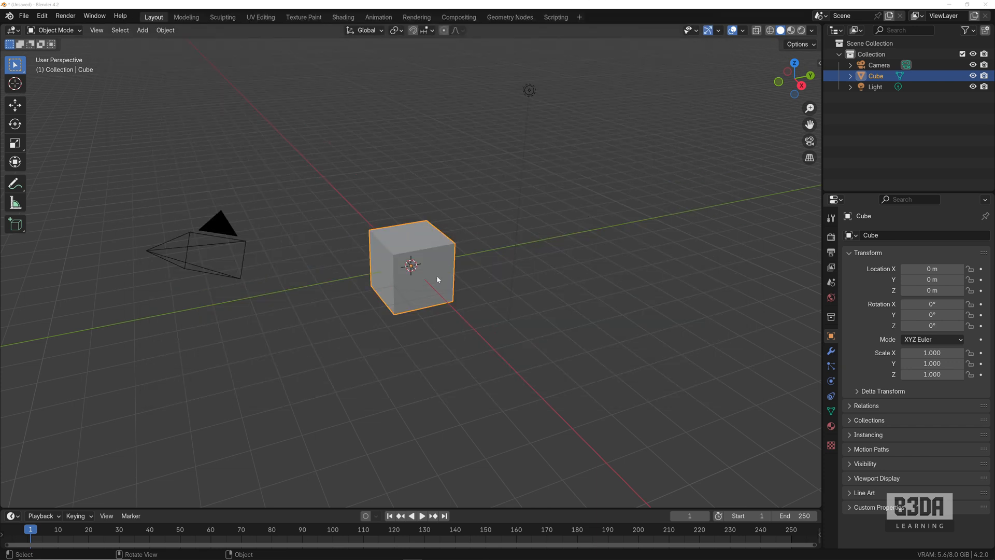
{"action": "mouse_move", "coordinate": [589, 249]}
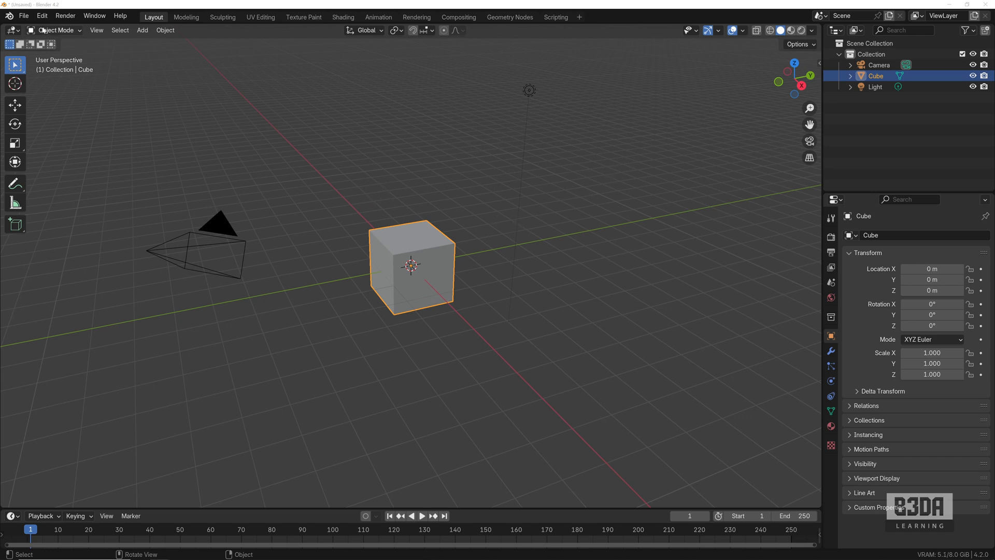
Open Blender's File menu while the system templates folder is in view
{"action": "left_click", "coordinate": [23, 15]}
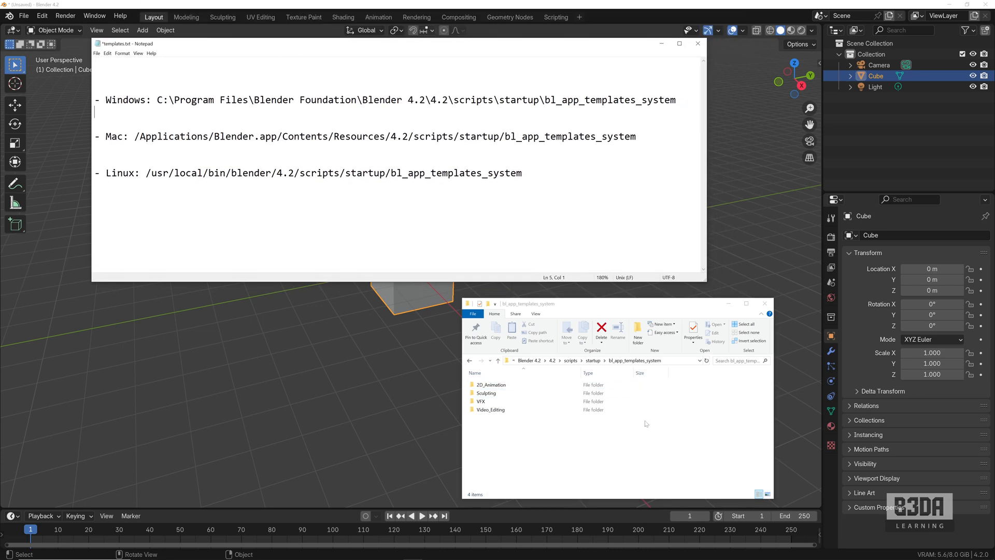
Select one of the system template folders, then clear the selection
{"action": "left_click", "coordinate": [490, 410]}
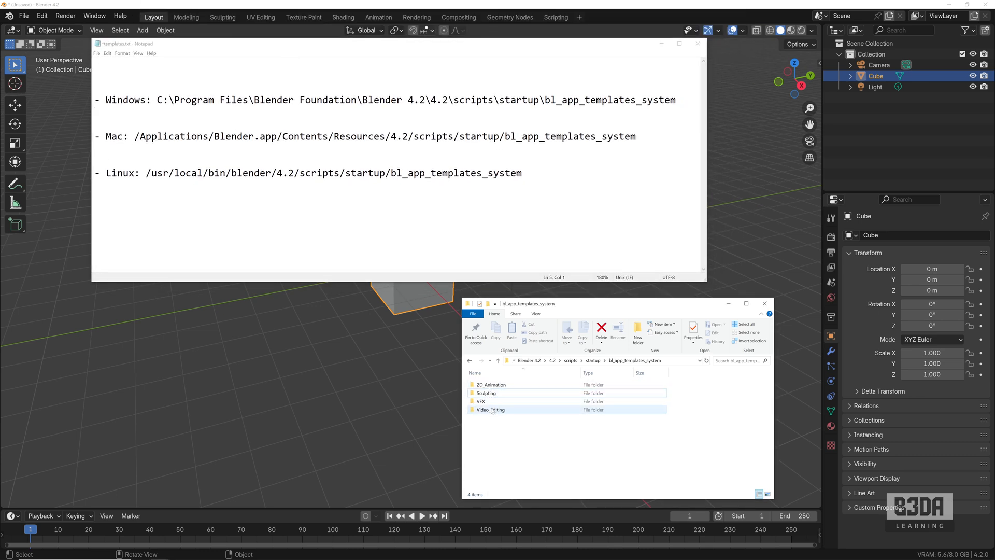
{"action": "left_click", "coordinate": [498, 432]}
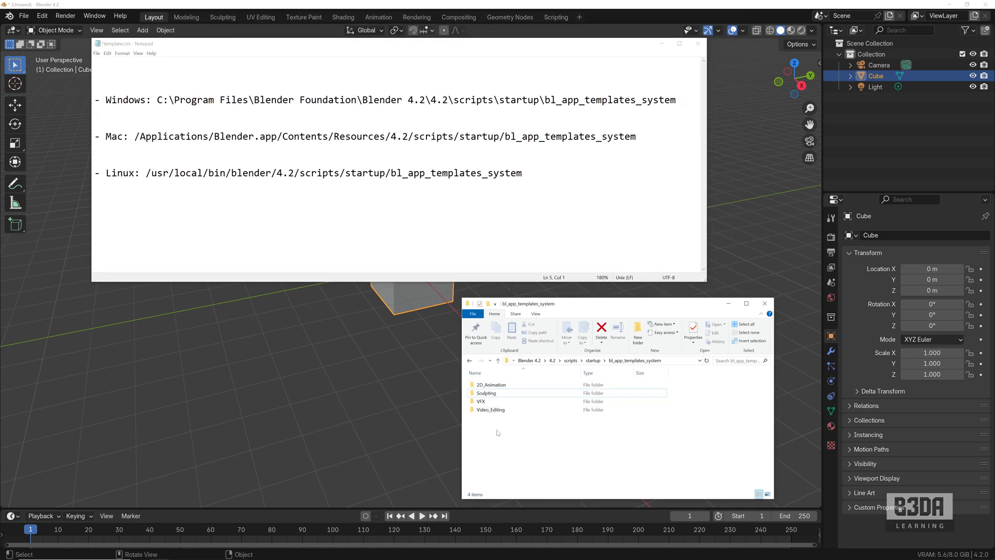
{"action": "mouse_move", "coordinate": [507, 435]}
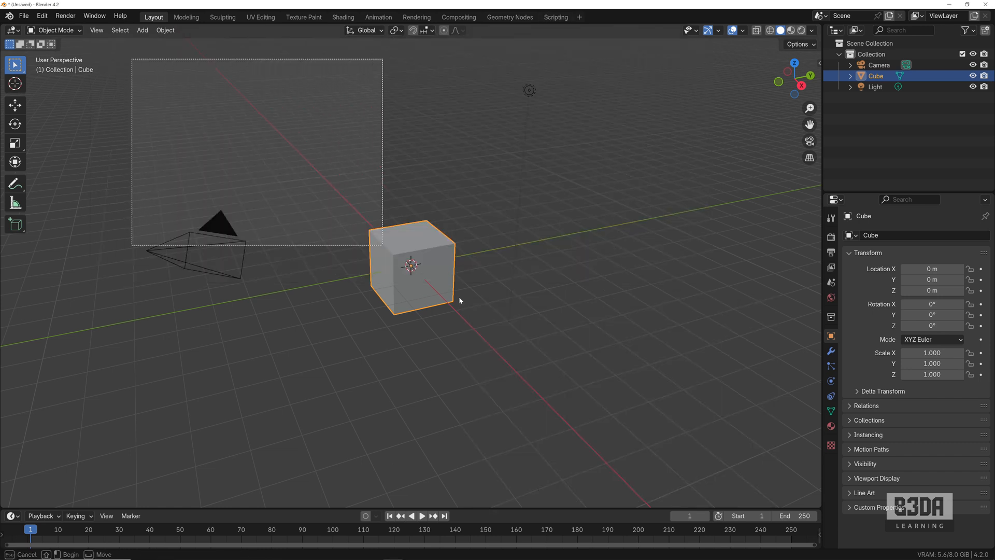
Delete the cube, camera and light, and set scene length units to Centimeters
{"action": "key", "text": "x"}
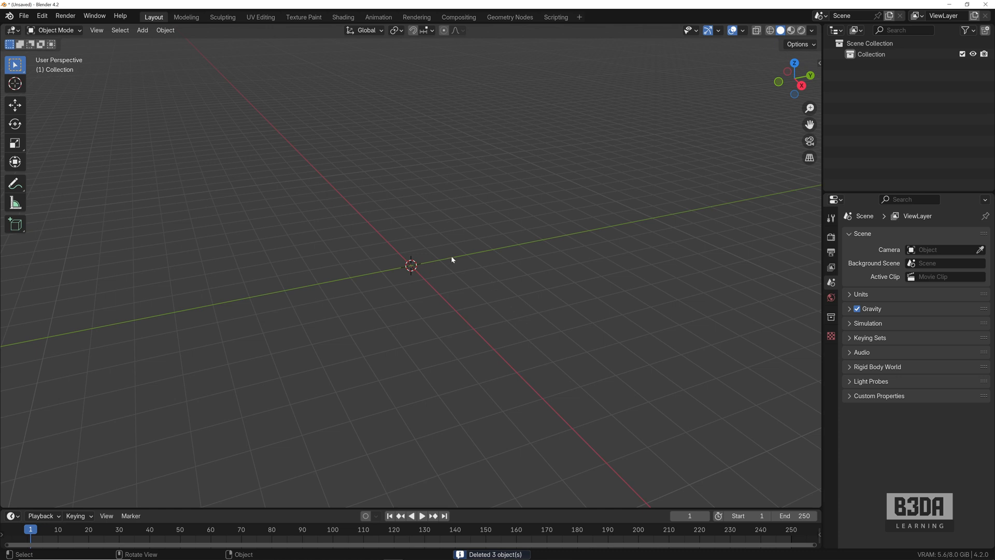
{"action": "mouse_move", "coordinate": [747, 420]}
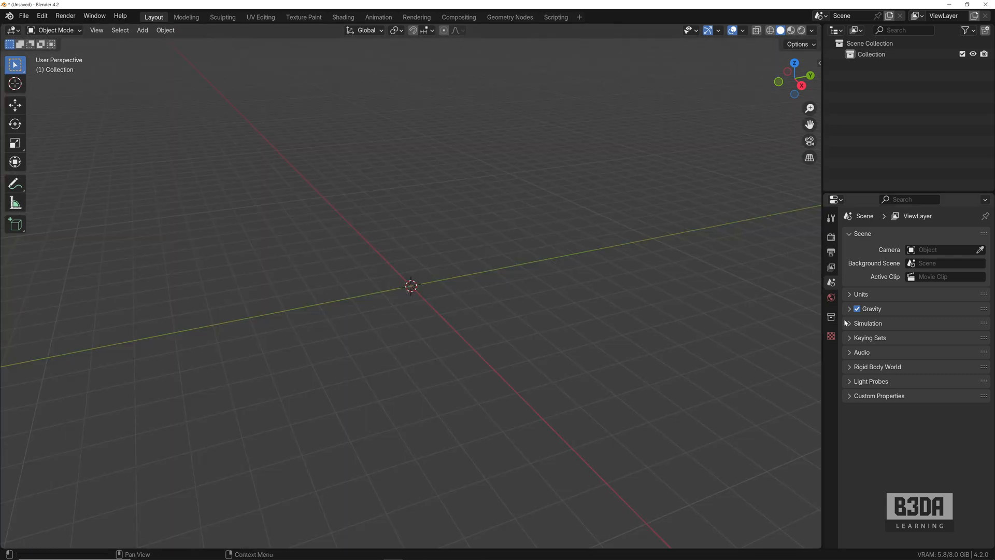
{"action": "left_click", "coordinate": [862, 294]}
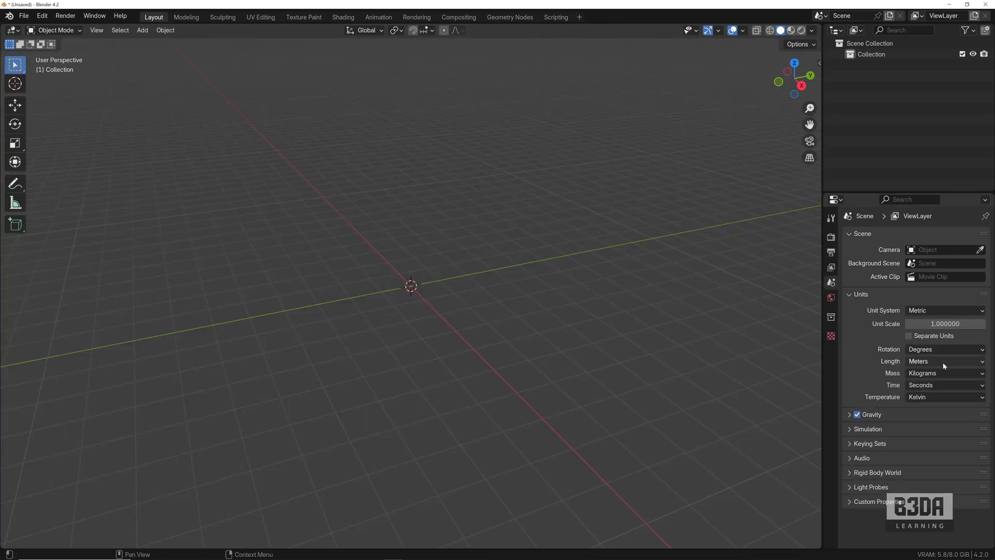
{"action": "left_click", "coordinate": [944, 361]}
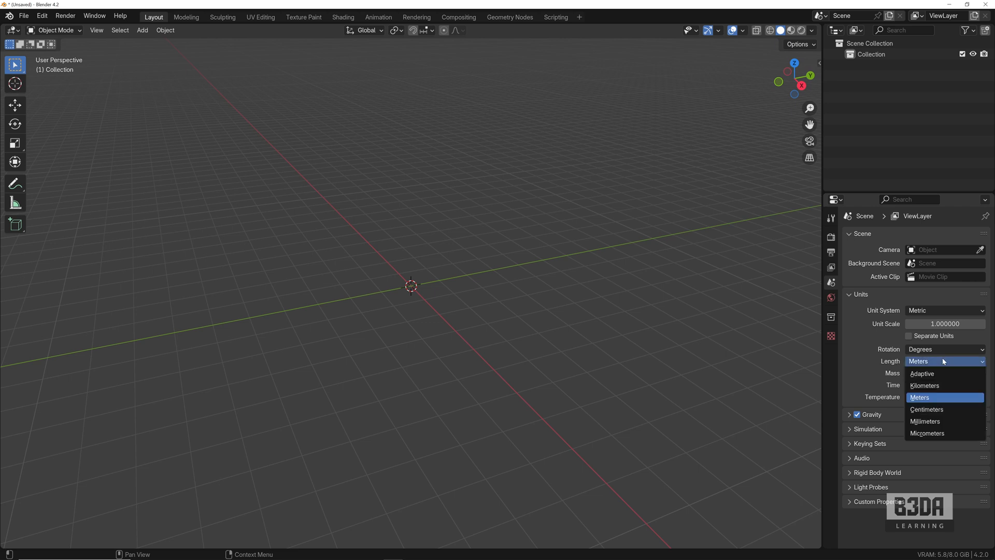
{"action": "left_click", "coordinate": [926, 409]}
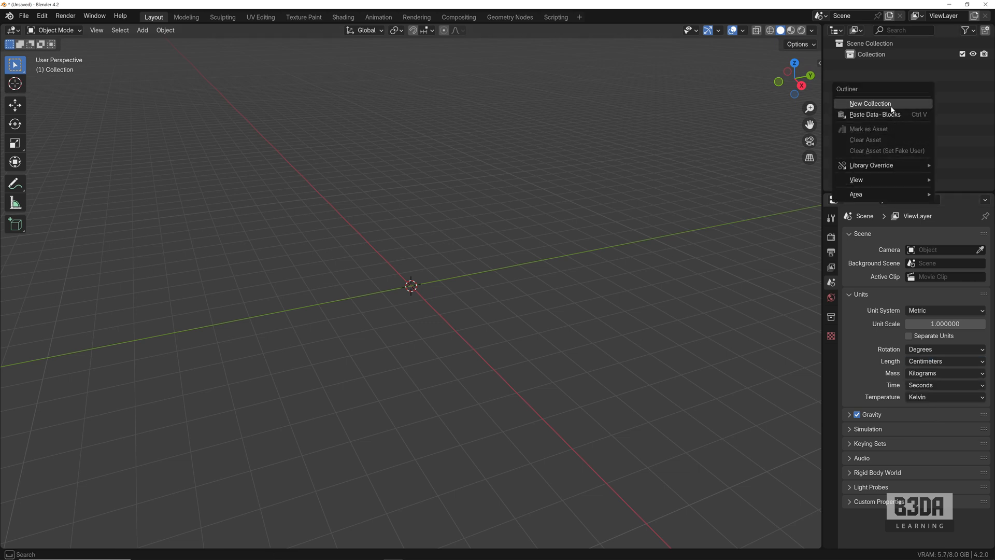
Create a 'Walls' collection and a second 'Windows' collection in the Outliner
{"action": "left_click", "coordinate": [870, 103]}
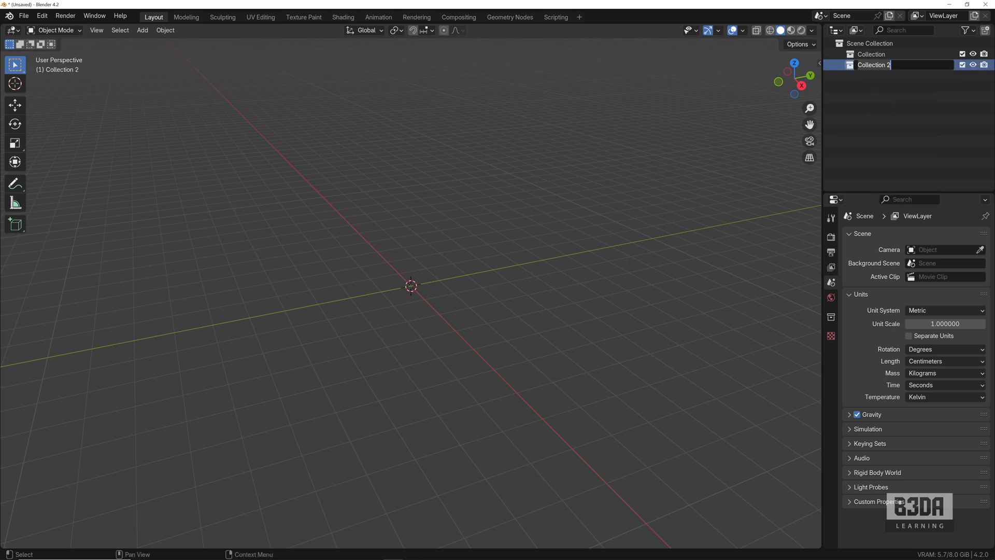
{"action": "type", "text": "Walls"}
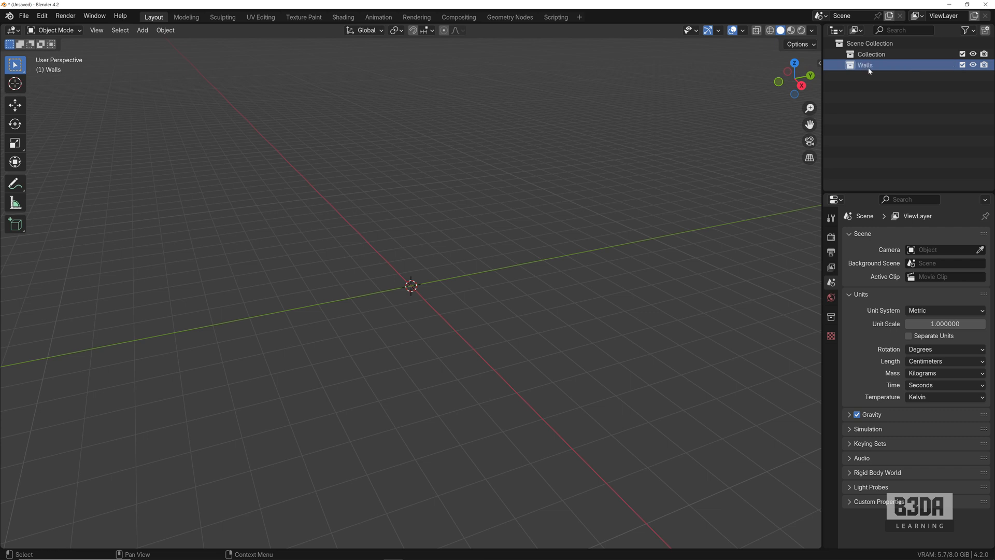
{"action": "right_click", "coordinate": [865, 65]}
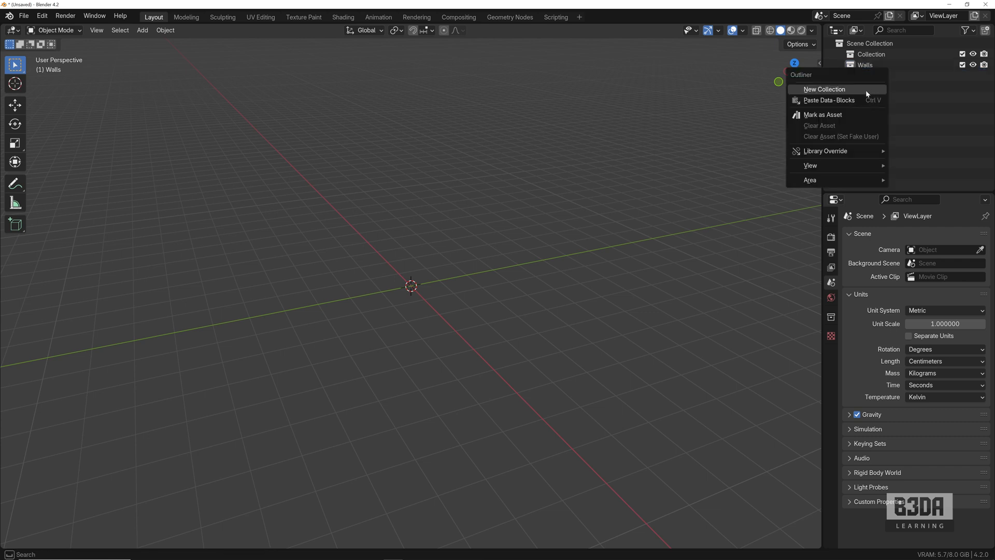
{"action": "left_click", "coordinate": [825, 89]}
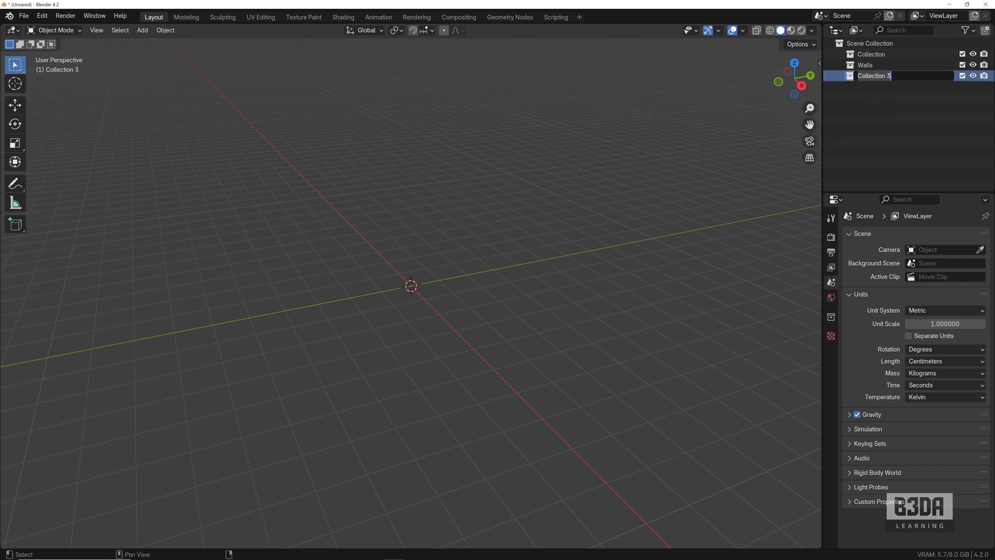
{"action": "type", "text": "Windows"}
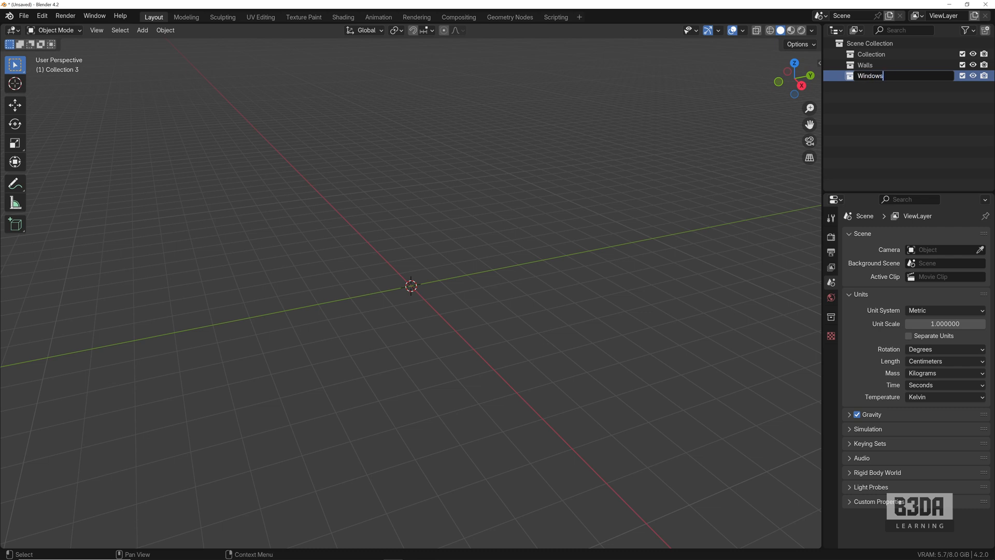
{"action": "key", "text": "Return"}
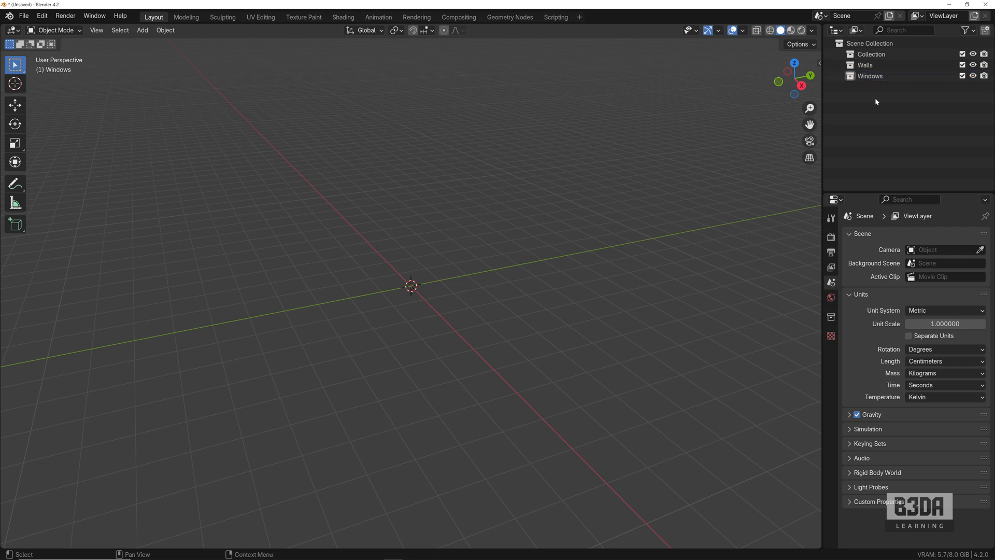
{"action": "mouse_move", "coordinate": [536, 360]}
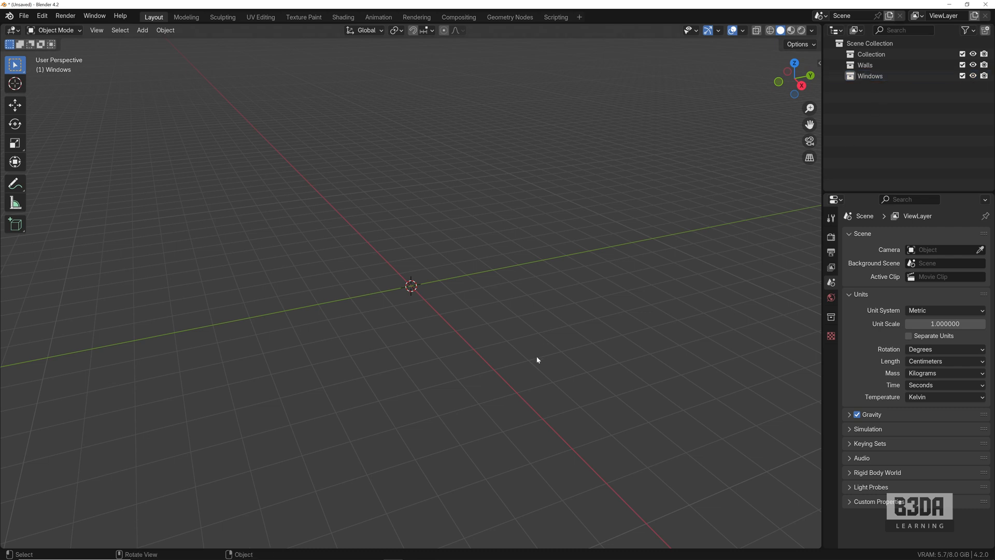
{"action": "mouse_move", "coordinate": [485, 289]}
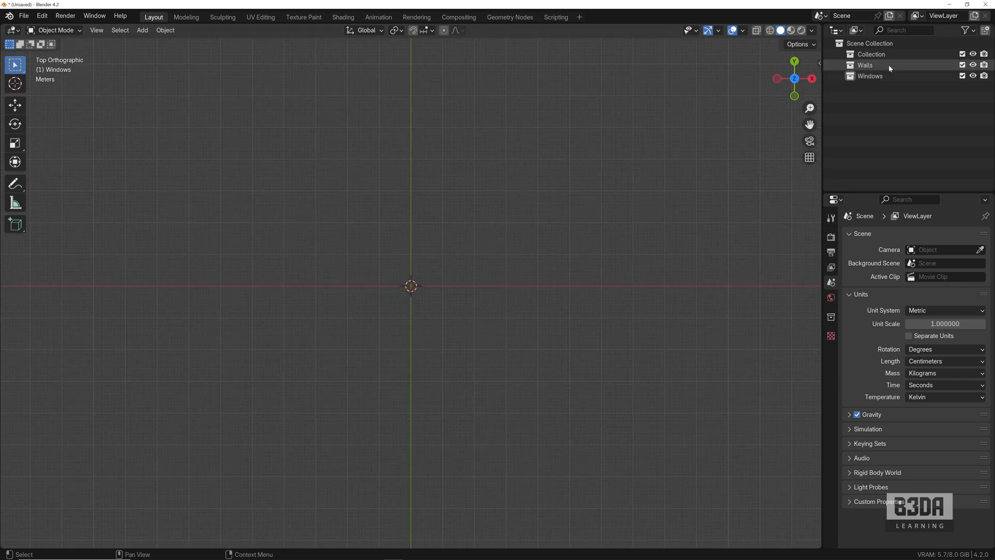
Select the Walls collection in the Outliner to make it active
{"action": "left_click", "coordinate": [864, 65]}
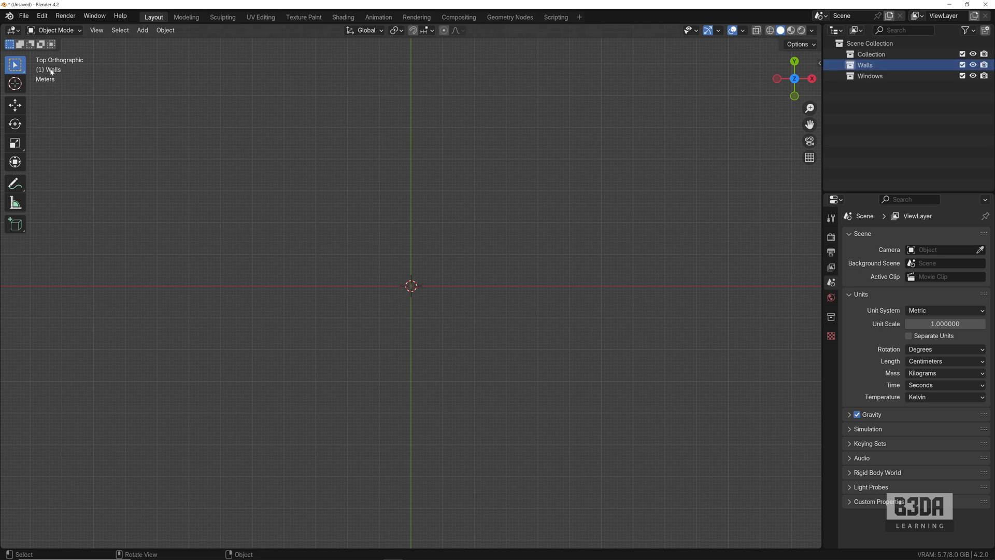
{"action": "mouse_move", "coordinate": [639, 221]}
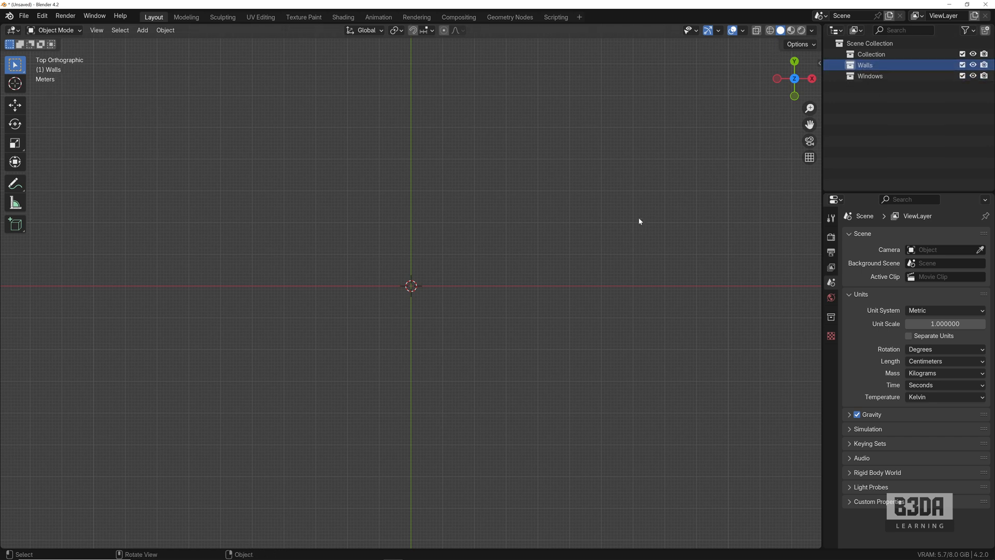
{"action": "mouse_move", "coordinate": [638, 207]}
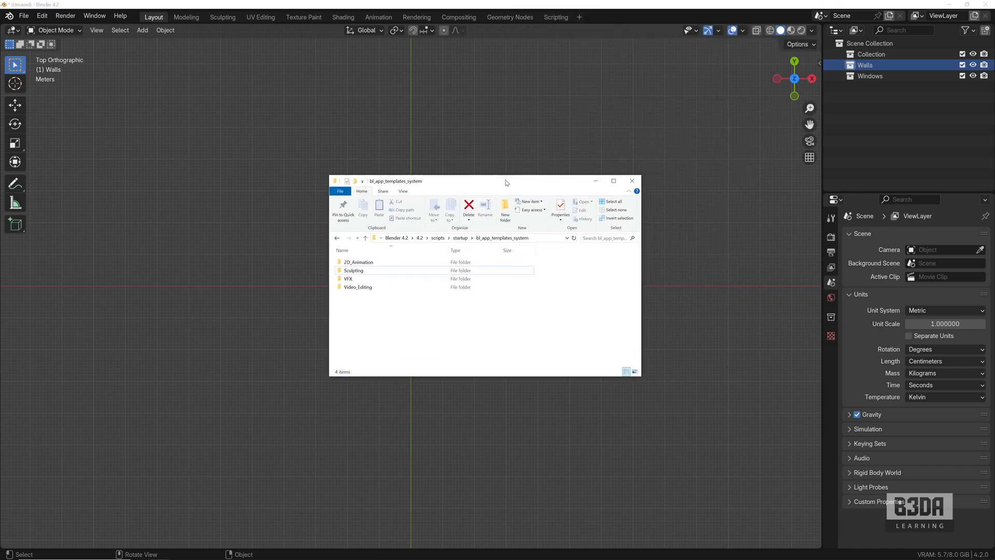
{"action": "left_click", "coordinate": [357, 286]}
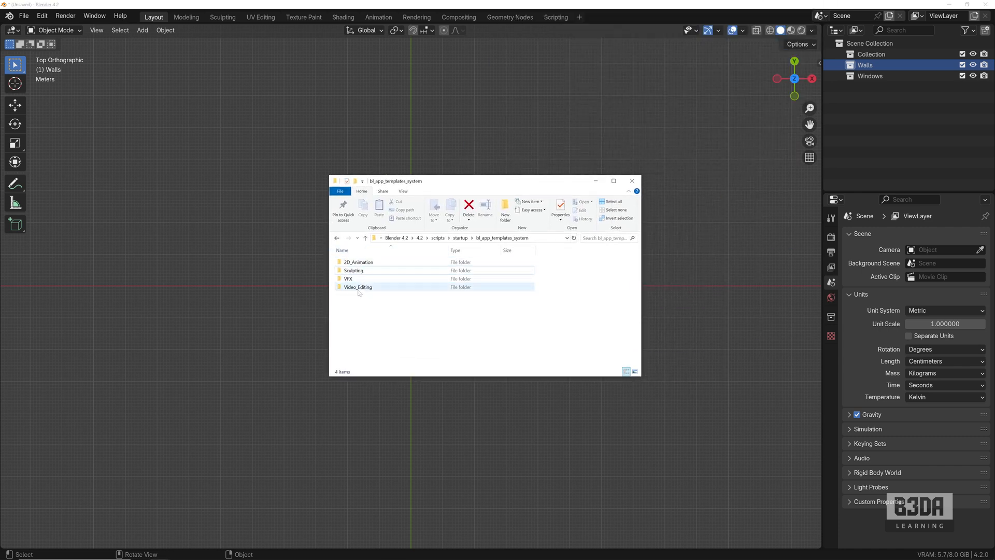
{"action": "double_click", "coordinate": [358, 286]}
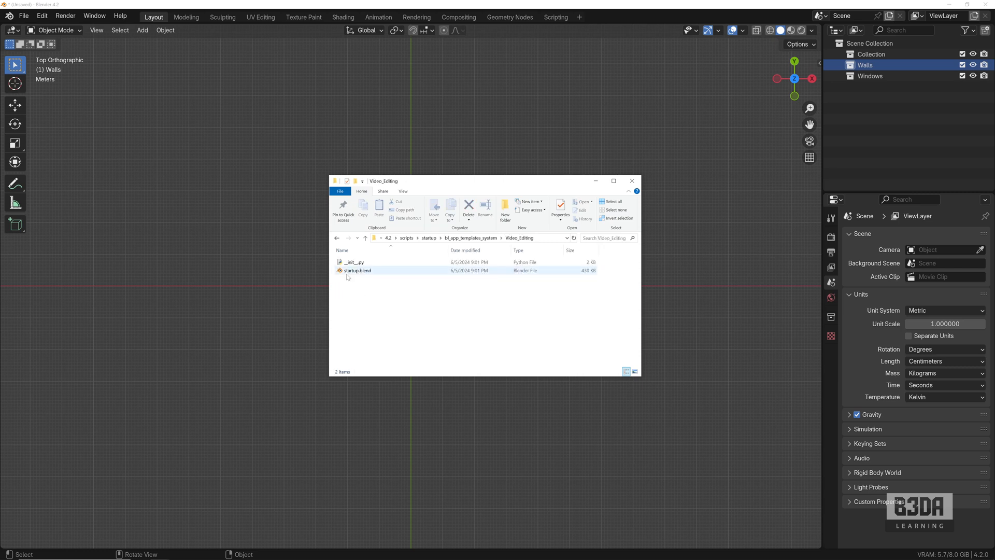
{"action": "mouse_move", "coordinate": [357, 271]}
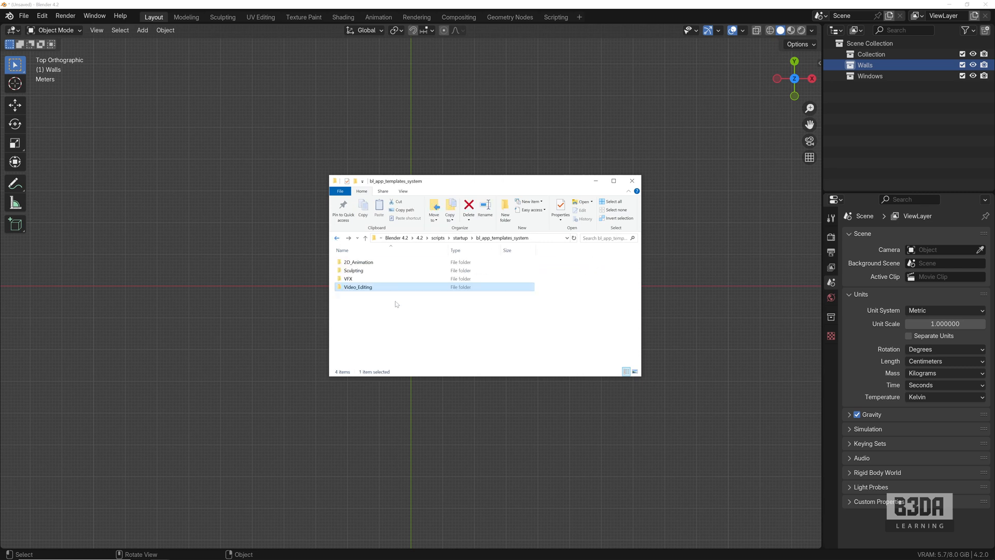
{"action": "left_click", "coordinate": [395, 317]}
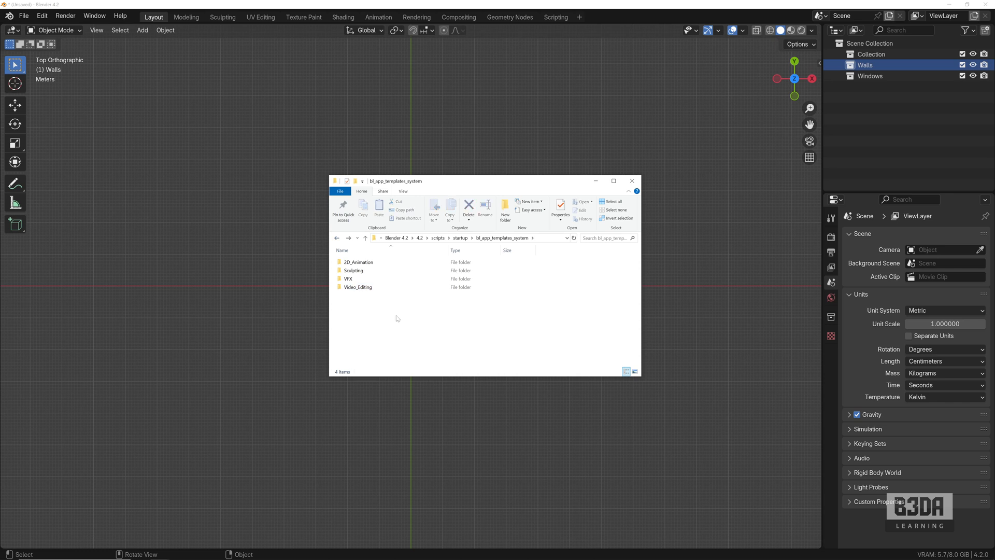
Create a new folder from the right-click menu and name it 'Arch - Centimeters (cm)'
{"action": "right_click", "coordinate": [397, 318]}
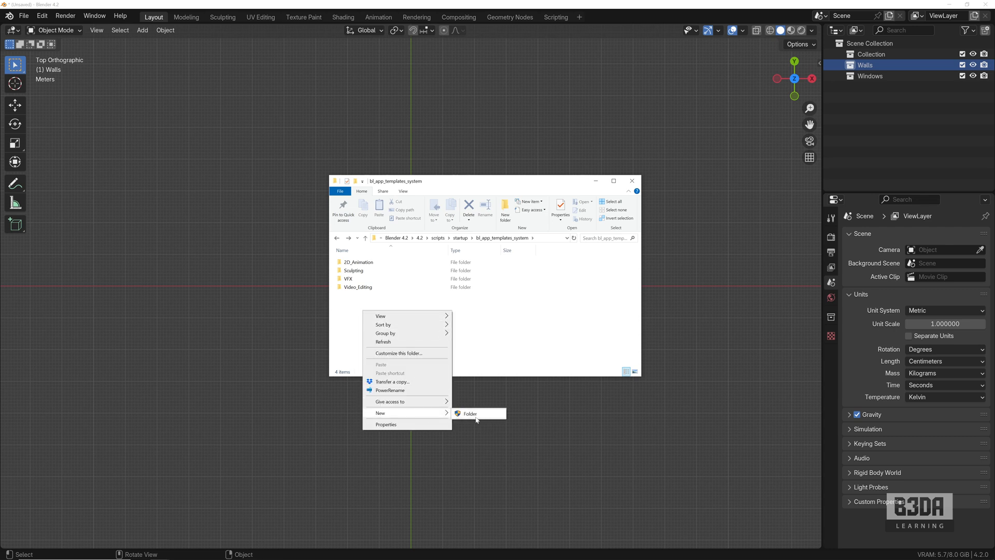
{"action": "left_click", "coordinate": [470, 413]}
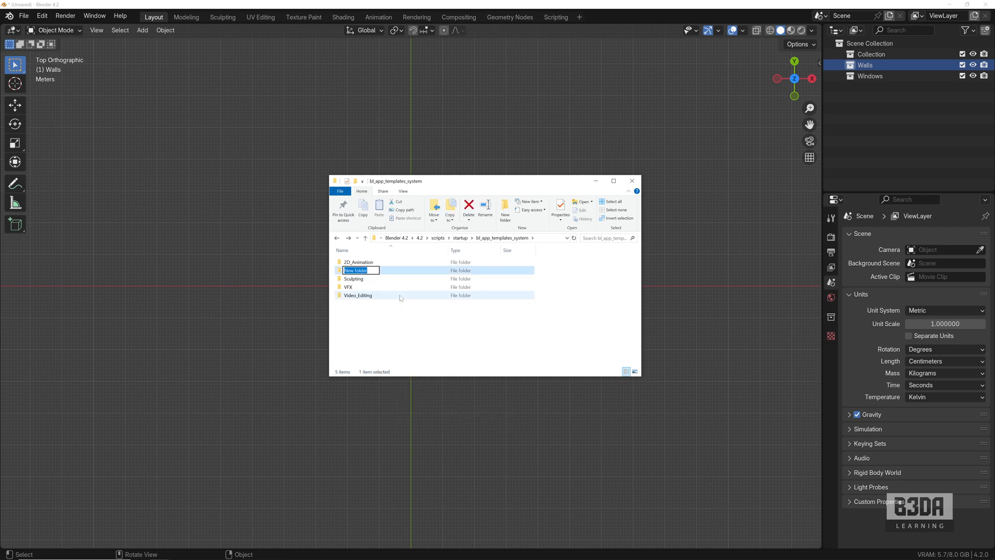
{"action": "type", "text": "Arch - Centimeters"}
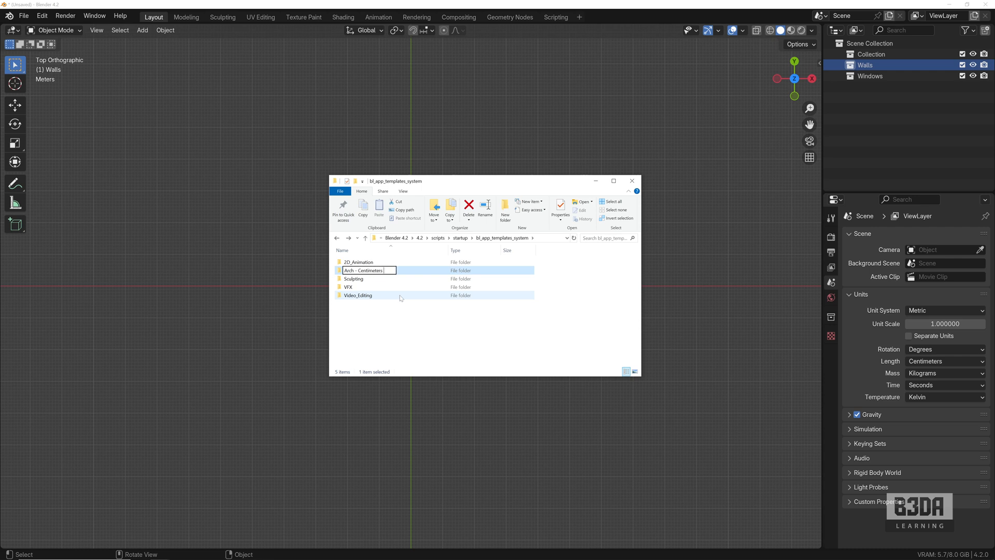
{"action": "type", "text": "(cm"}
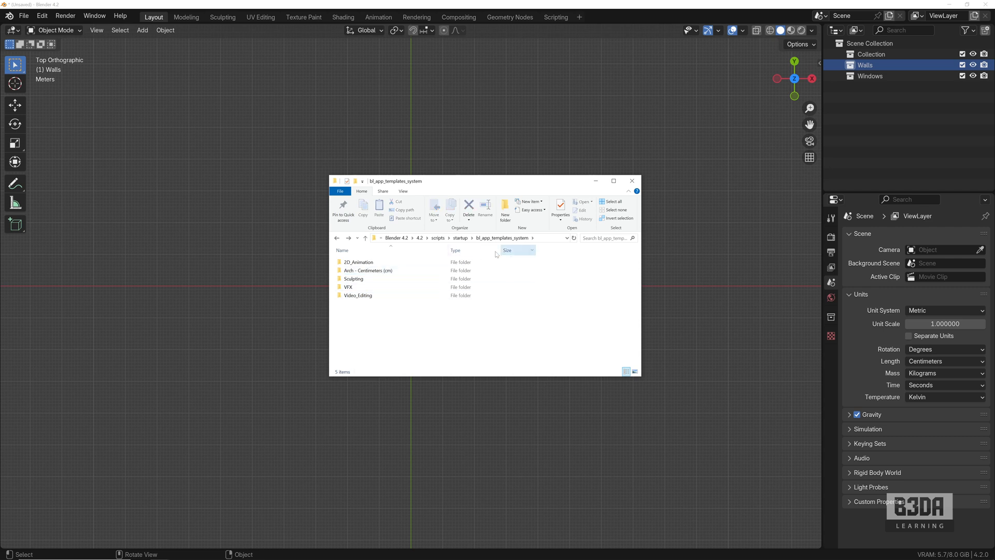
{"action": "mouse_move", "coordinate": [486, 183]}
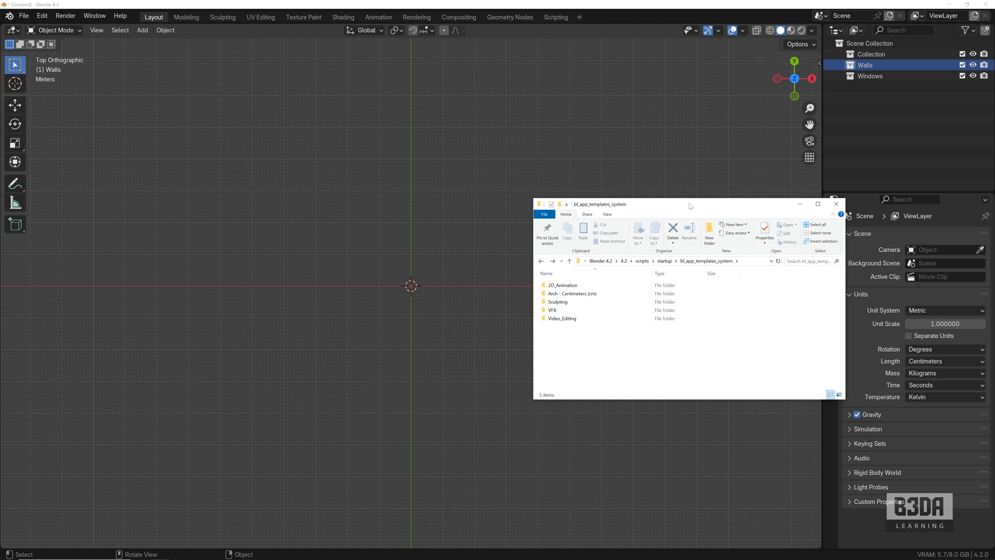
{"action": "mouse_move", "coordinate": [591, 345]}
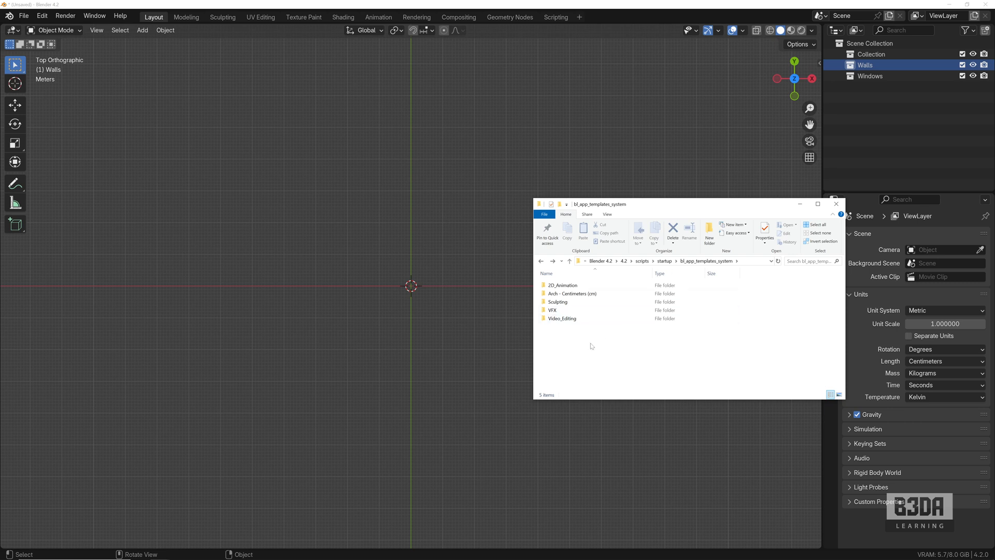
{"action": "mouse_move", "coordinate": [571, 335]}
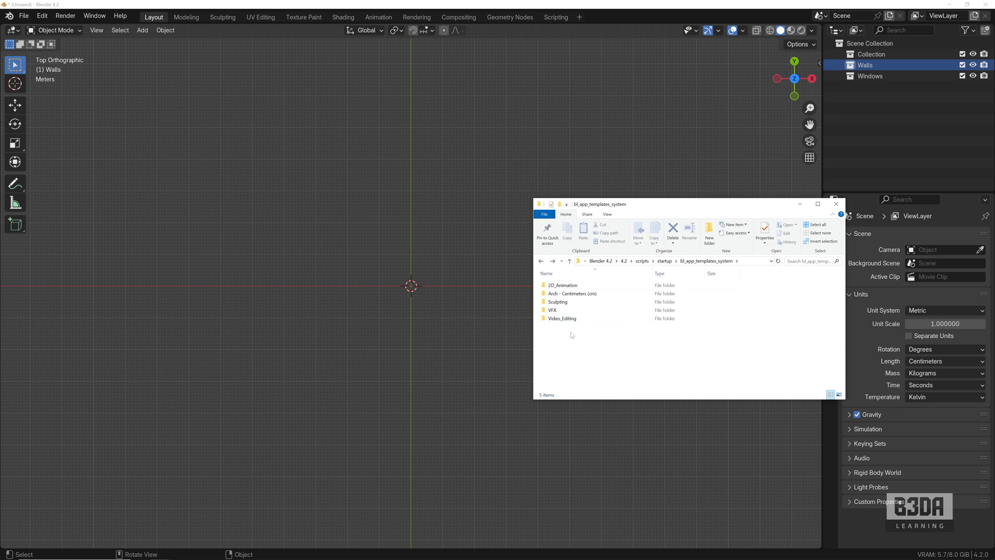
Click inside the File Explorer listing of template folders
{"action": "left_click", "coordinate": [571, 293]}
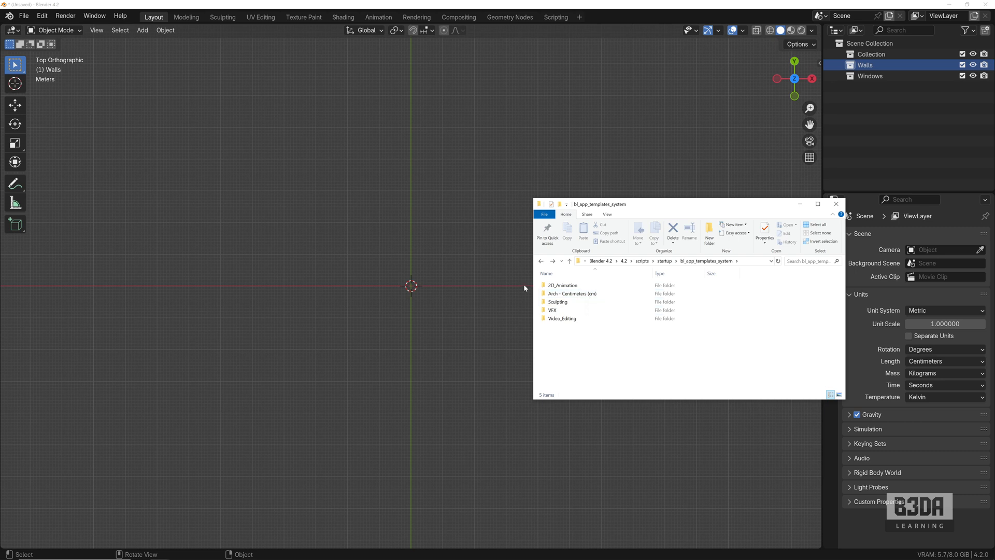
{"action": "mouse_move", "coordinate": [120, 15]}
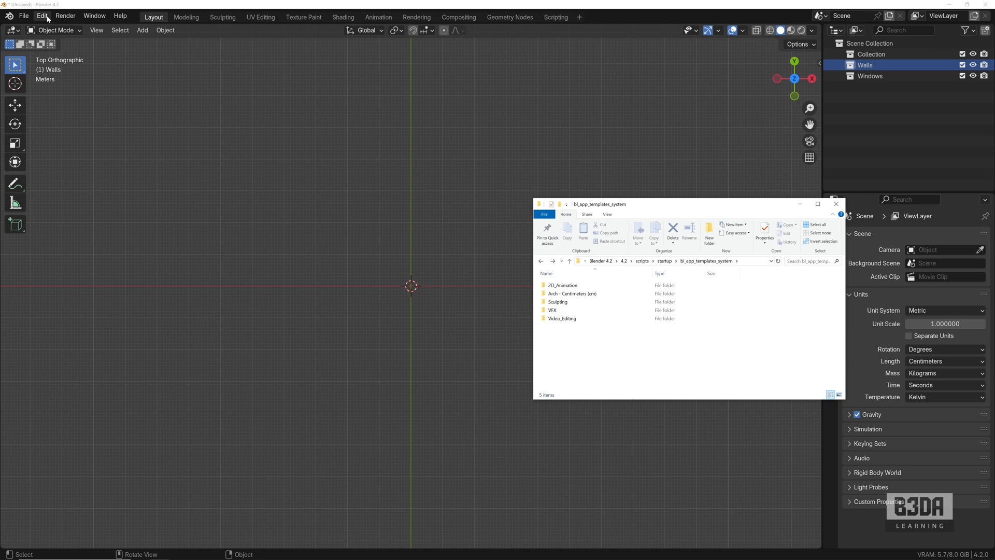
{"action": "mouse_move", "coordinate": [659, 336]}
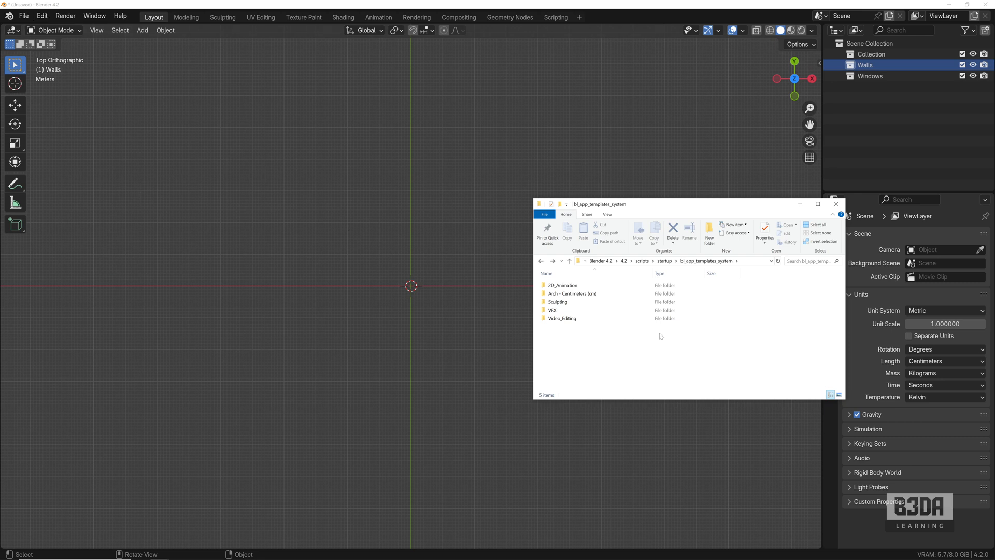
{"action": "mouse_move", "coordinate": [23, 15]}
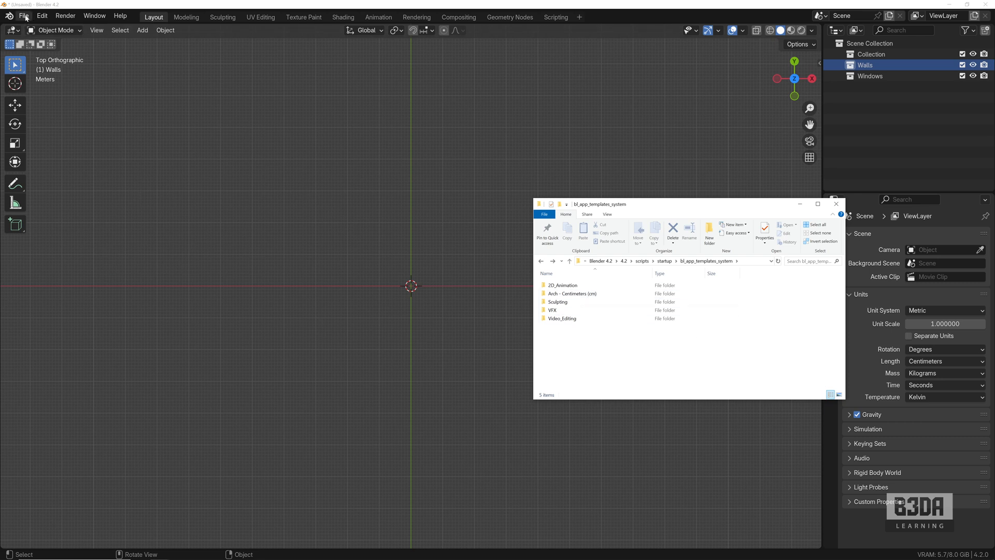
Save the scene with File > Save As as startup.blend in Downloads\Templates
{"action": "left_click", "coordinate": [23, 15]}
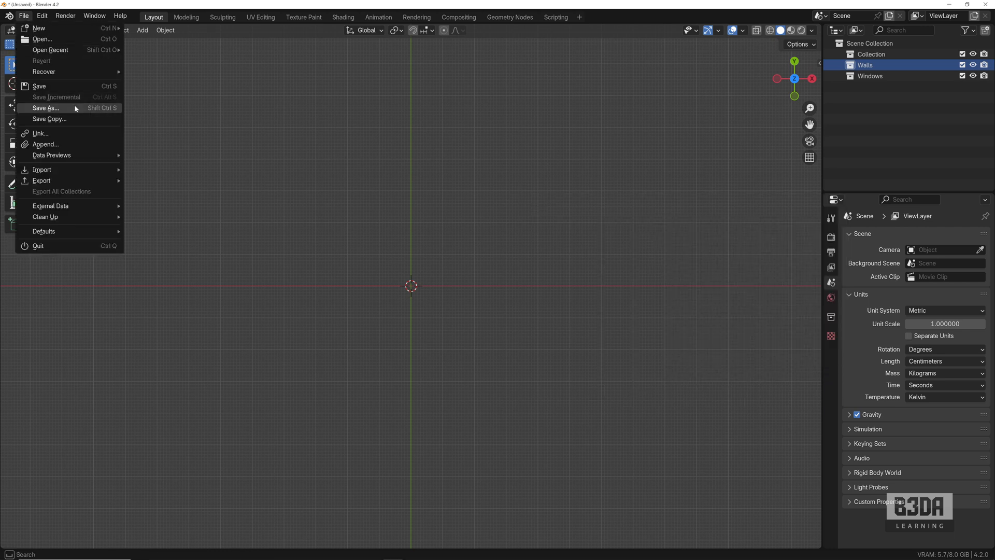
{"action": "left_click", "coordinate": [45, 107]}
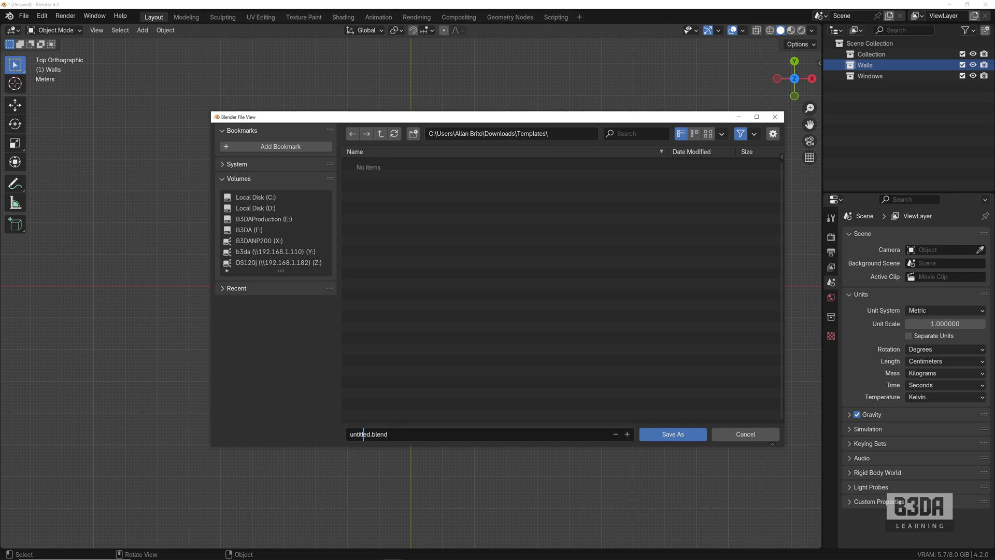
{"action": "type", "text": "startup"}
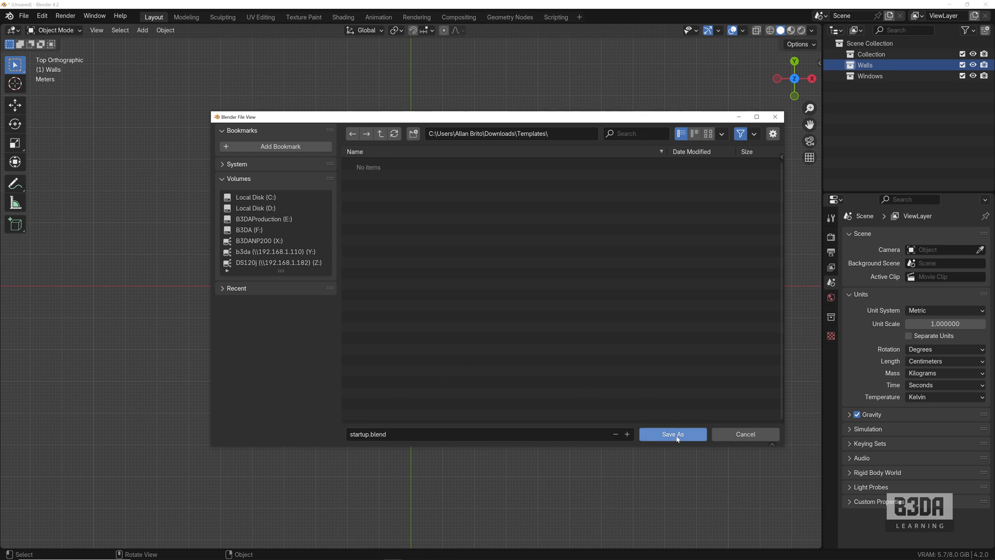
{"action": "left_click", "coordinate": [672, 434]}
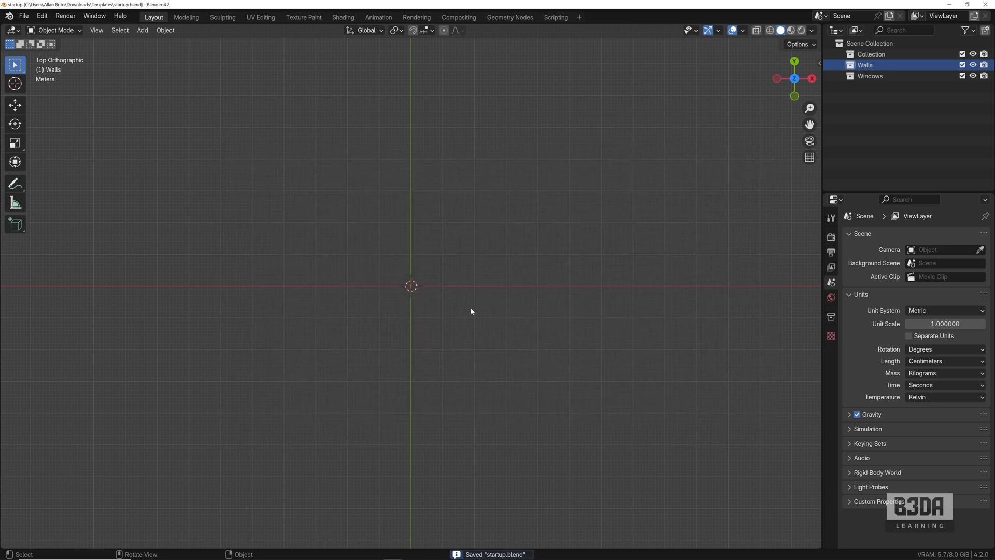
{"action": "mouse_move", "coordinate": [279, 313]}
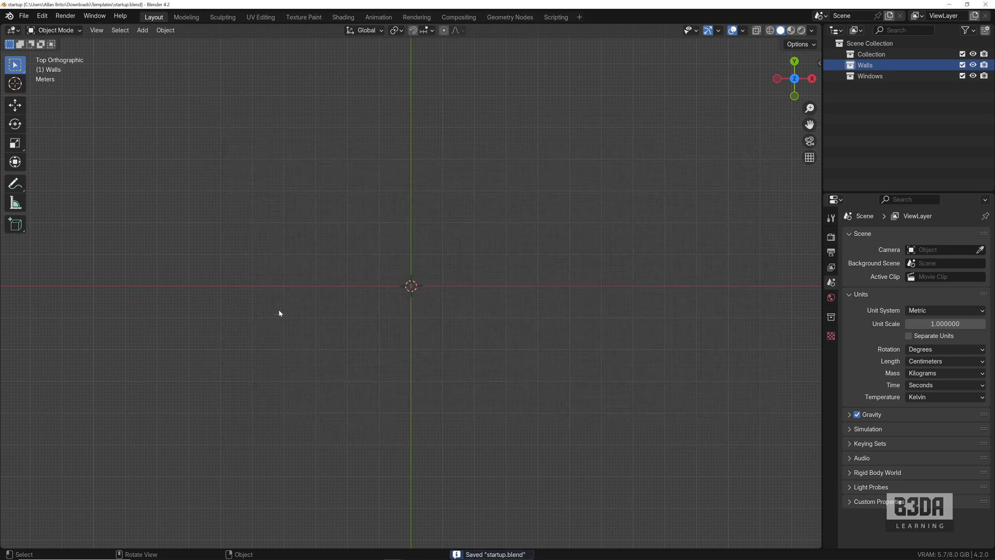
{"action": "mouse_move", "coordinate": [731, 303]}
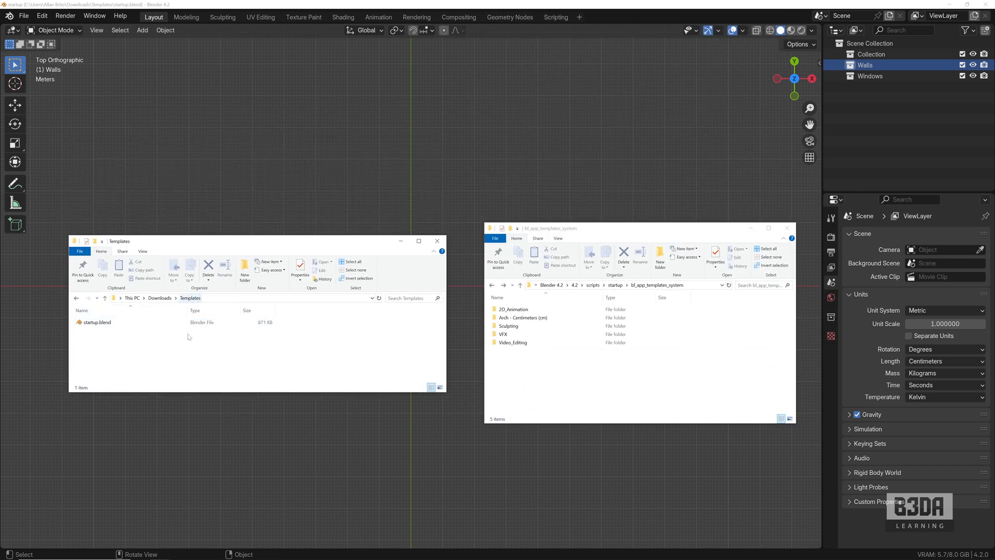
Open the Arch - Centimeters (cm) folder and permit copying startup.blend into it
{"action": "left_click", "coordinate": [509, 325]}
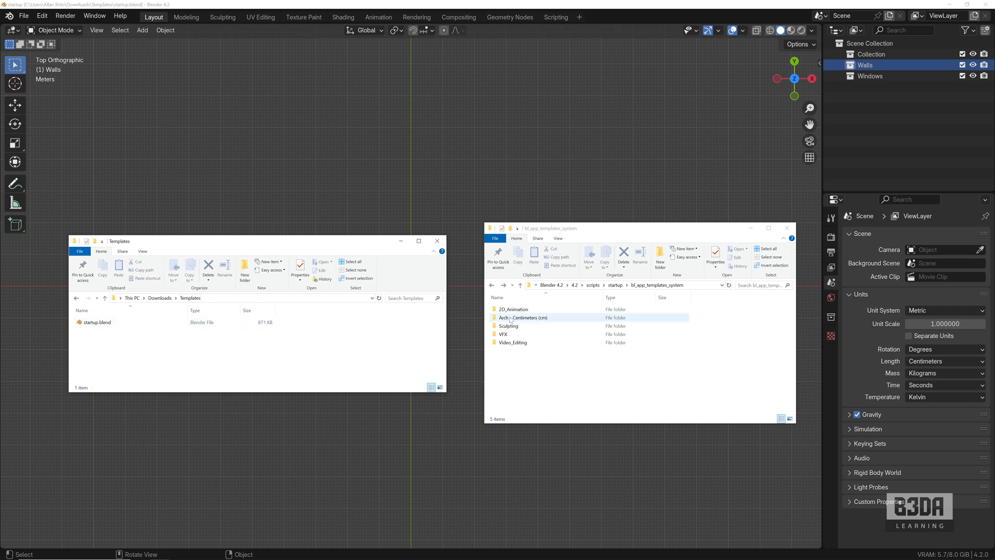
{"action": "double_click", "coordinate": [523, 317]}
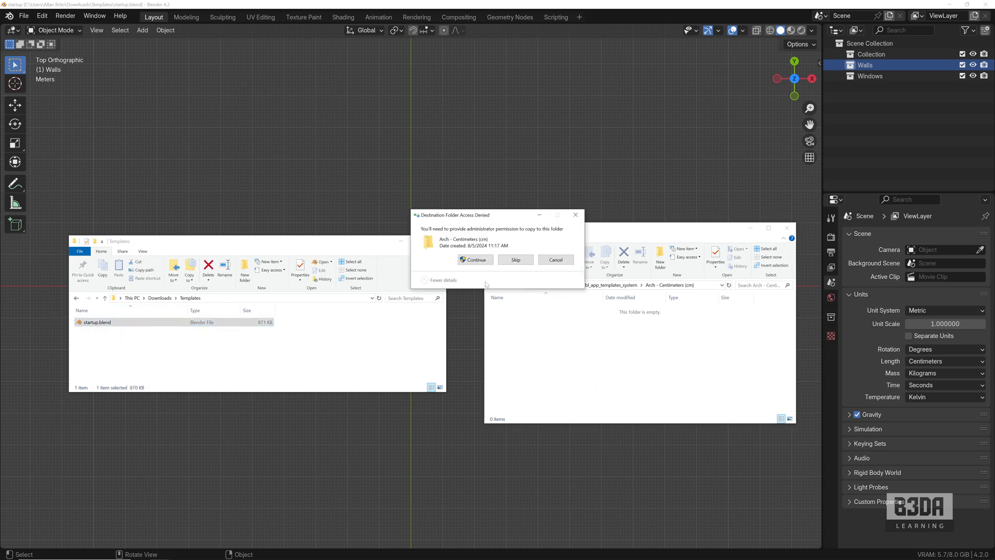
{"action": "left_click", "coordinate": [474, 260]}
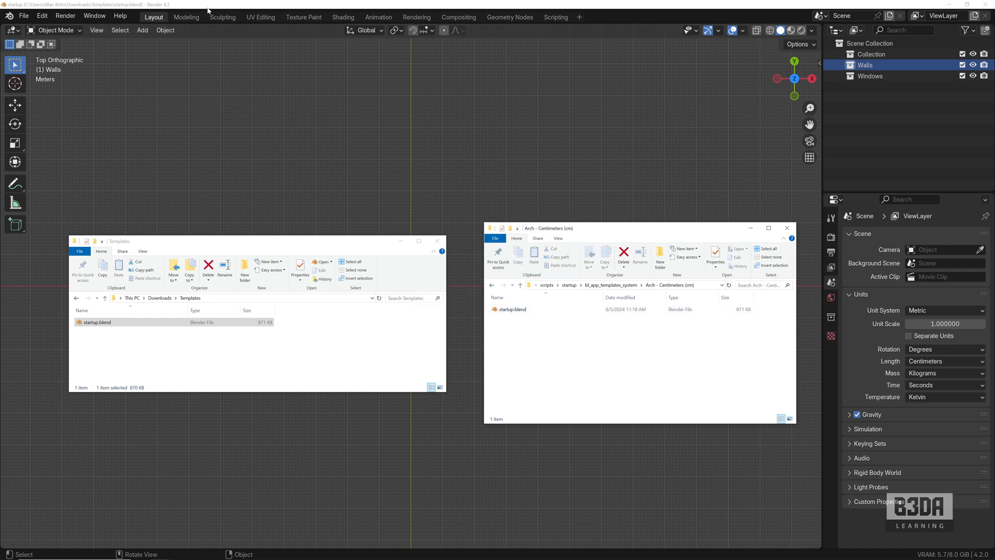
{"action": "left_click", "coordinate": [23, 15]}
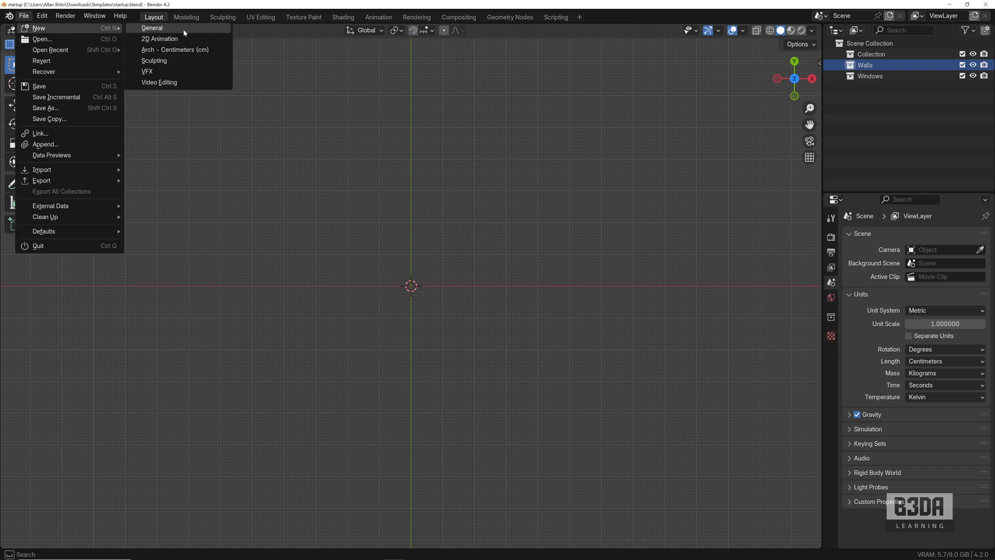
Start a General file, then a new file from the Arch - Centimeters (cm) template
{"action": "left_click", "coordinate": [153, 27]}
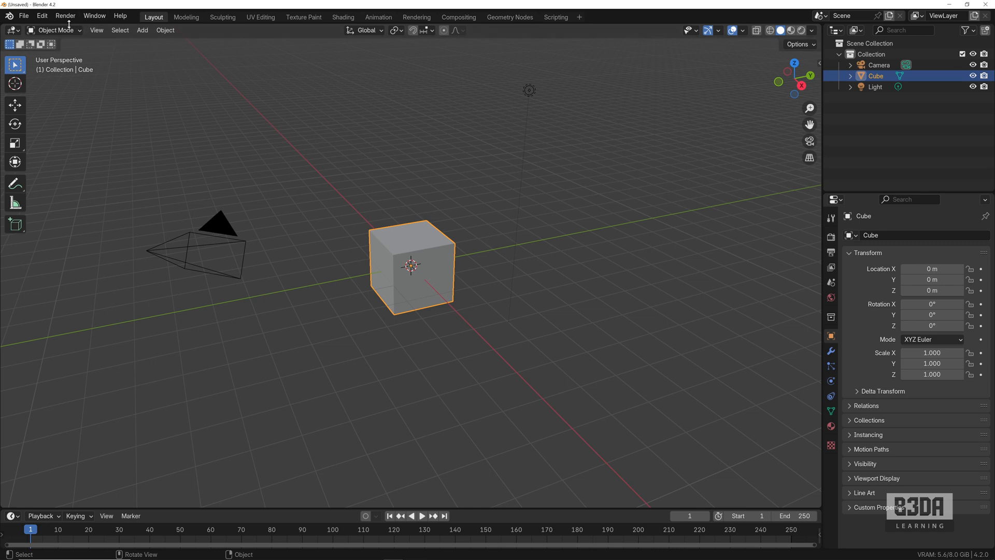
{"action": "left_click", "coordinate": [23, 16]}
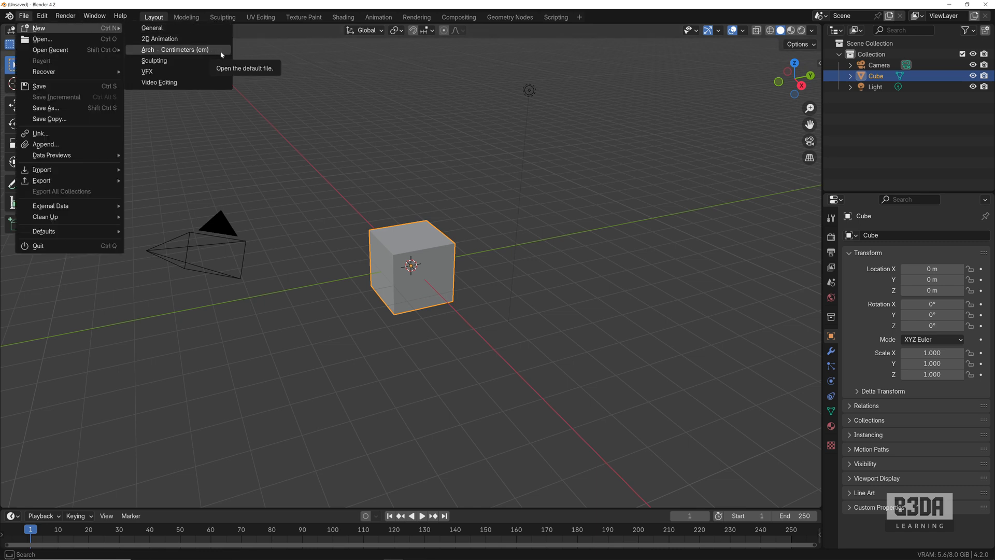
{"action": "mouse_move", "coordinate": [144, 50]}
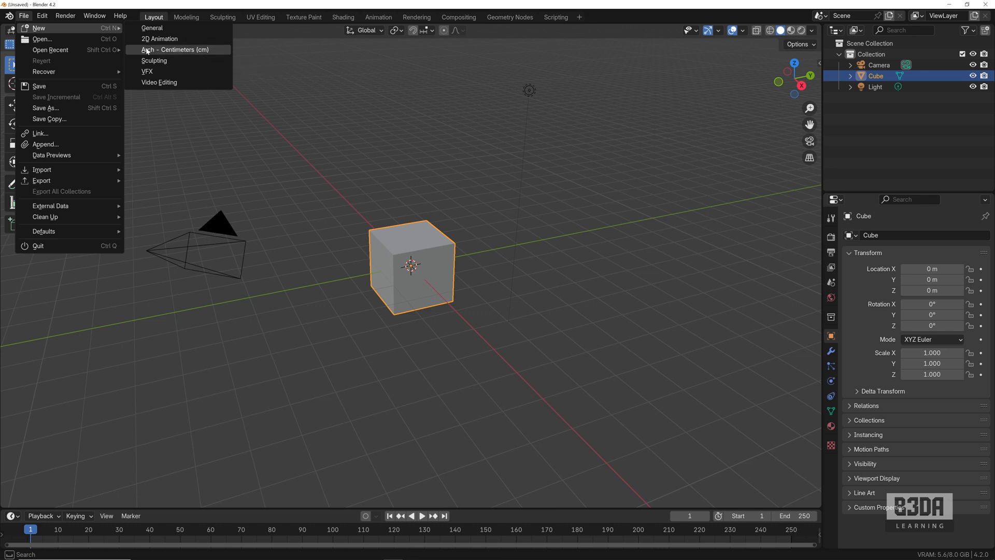
{"action": "mouse_move", "coordinate": [187, 53]}
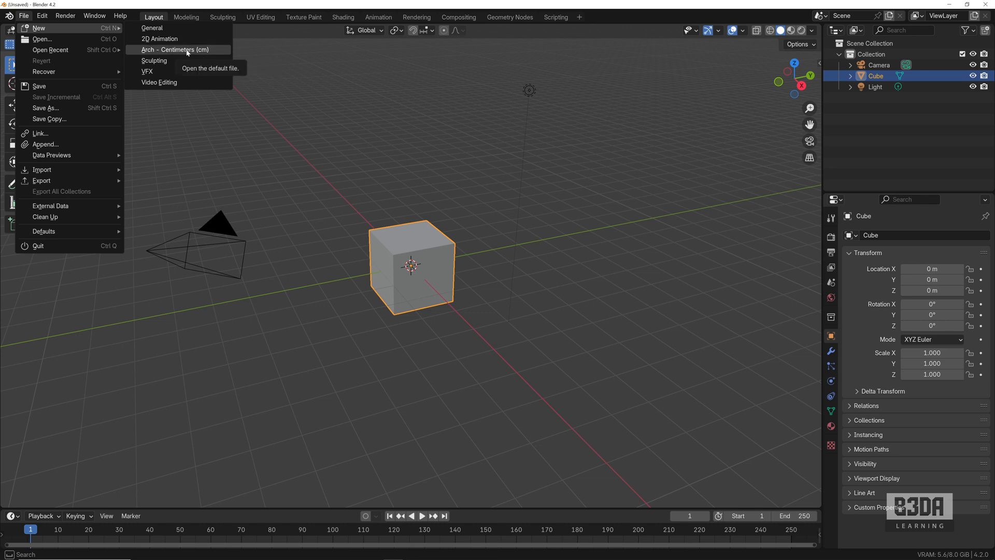
{"action": "left_click", "coordinate": [175, 50]}
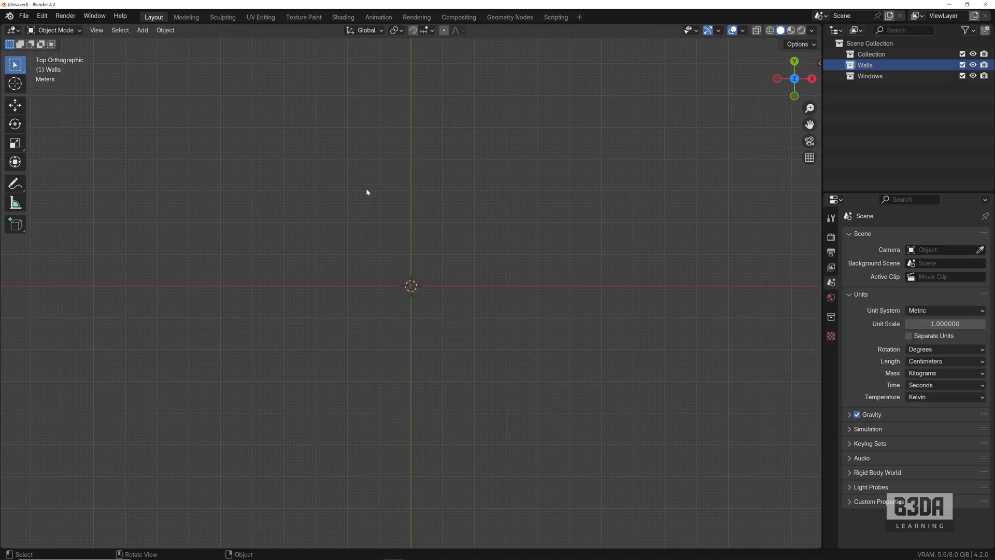
{"action": "mouse_move", "coordinate": [870, 160]}
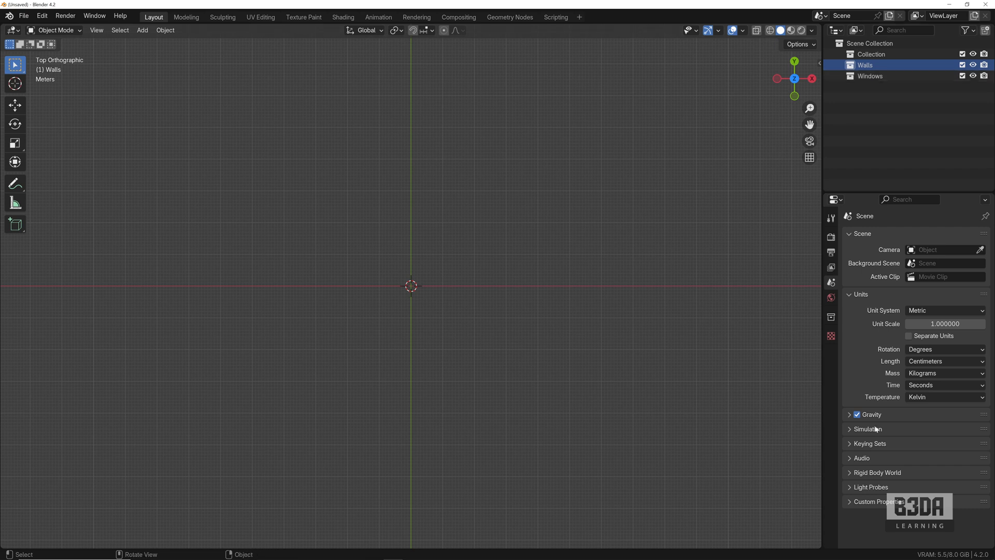
{"action": "mouse_move", "coordinate": [454, 305]}
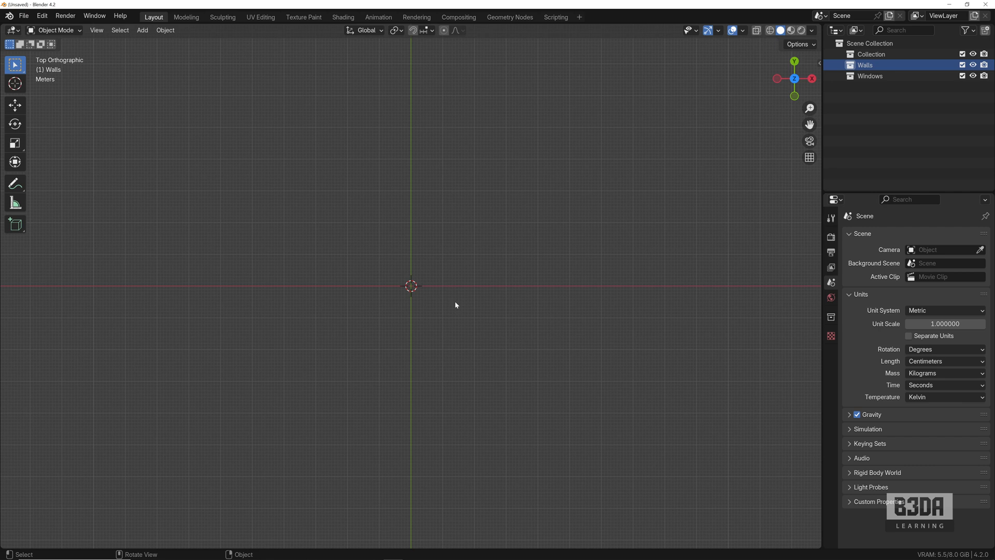
{"action": "mouse_move", "coordinate": [409, 243]}
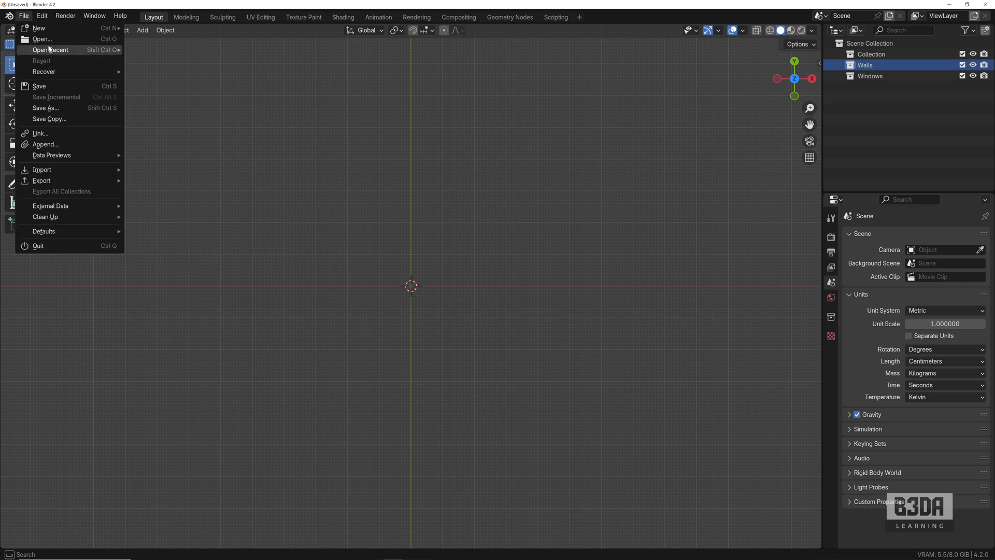
{"action": "left_click", "coordinate": [39, 28]}
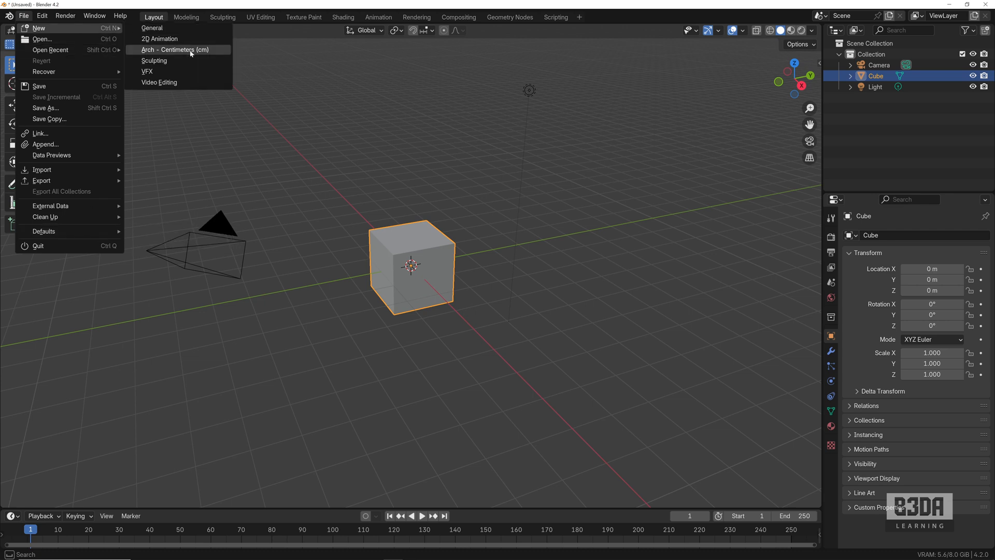
{"action": "left_click", "coordinate": [175, 50]}
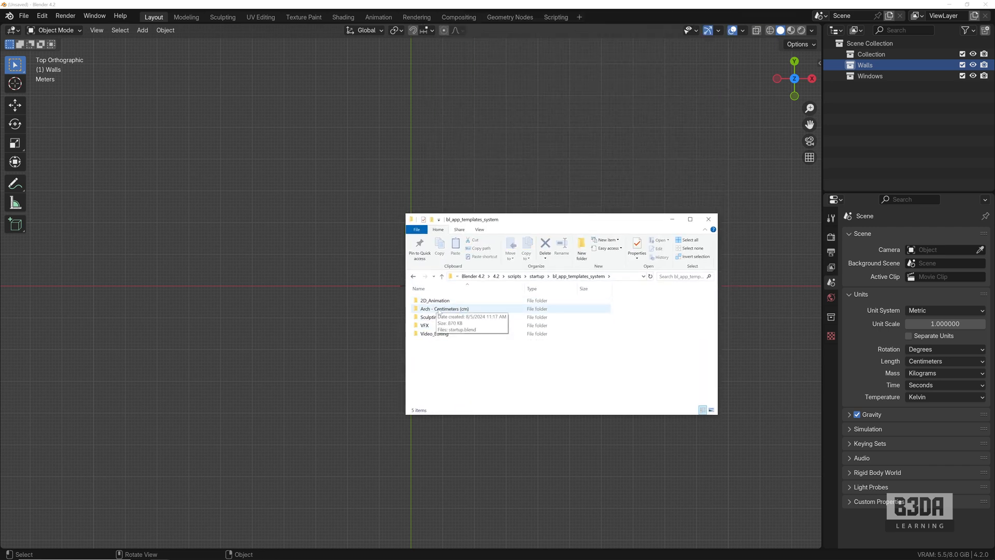
Select the Arch - Centimeters (cm) folder and close the app templates Explorer window
{"action": "left_click", "coordinate": [444, 309]}
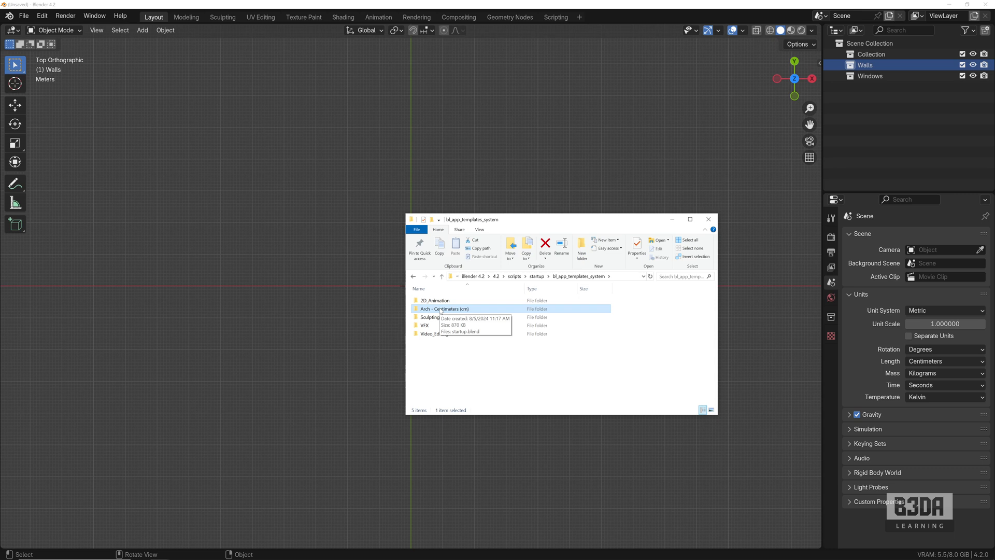
{"action": "left_click", "coordinate": [708, 218]}
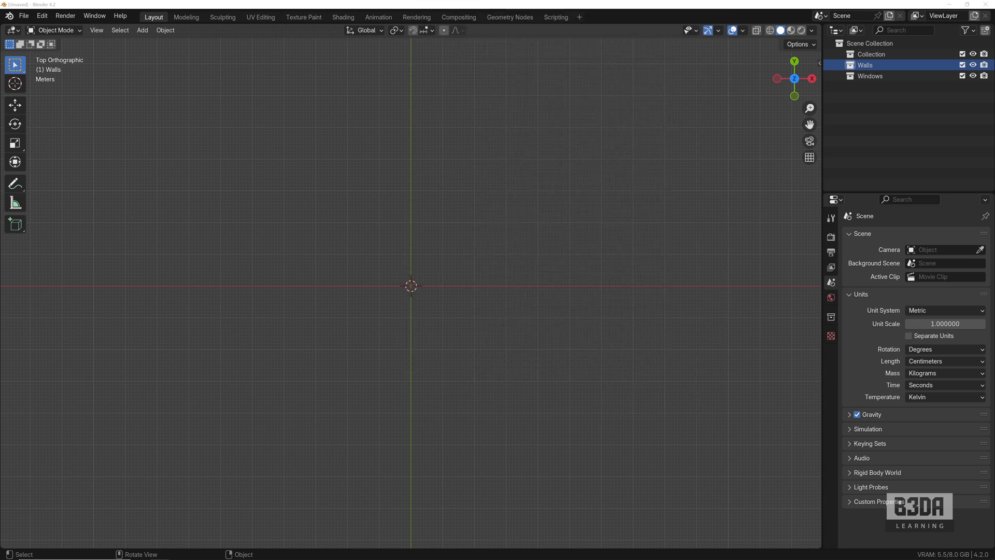
{"action": "mouse_move", "coordinate": [212, 250]}
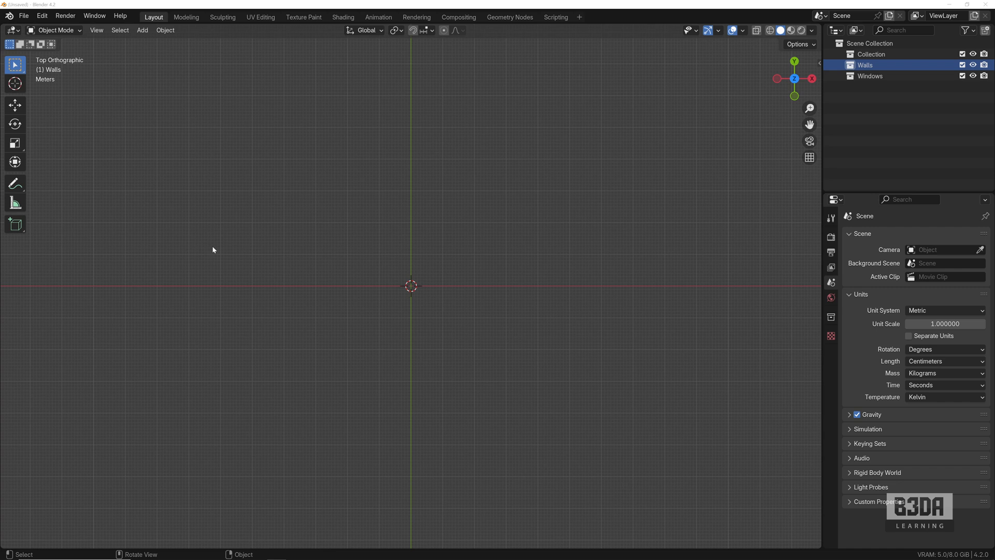
Show the File menu over the Arch - Centimeters (cm) walls scene
{"action": "left_click", "coordinate": [24, 15]}
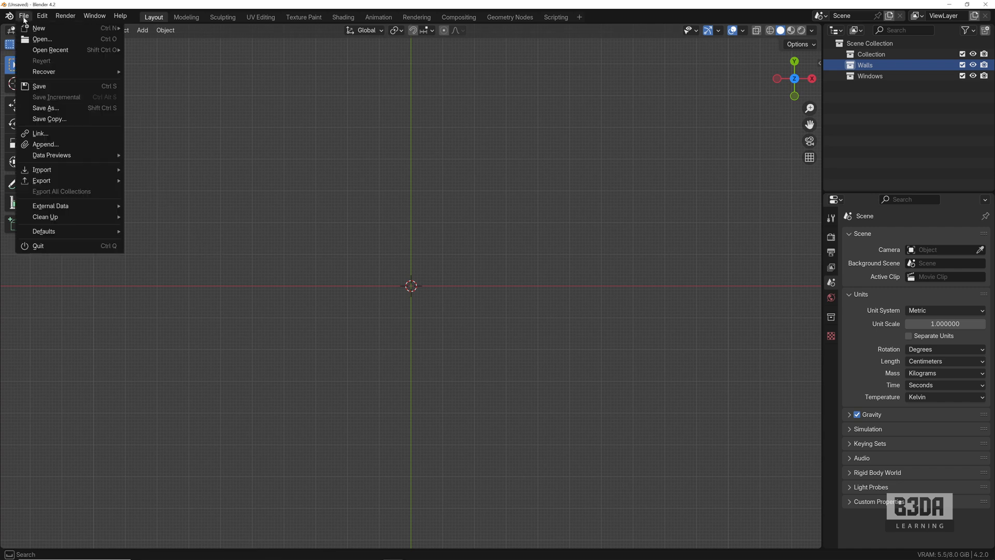